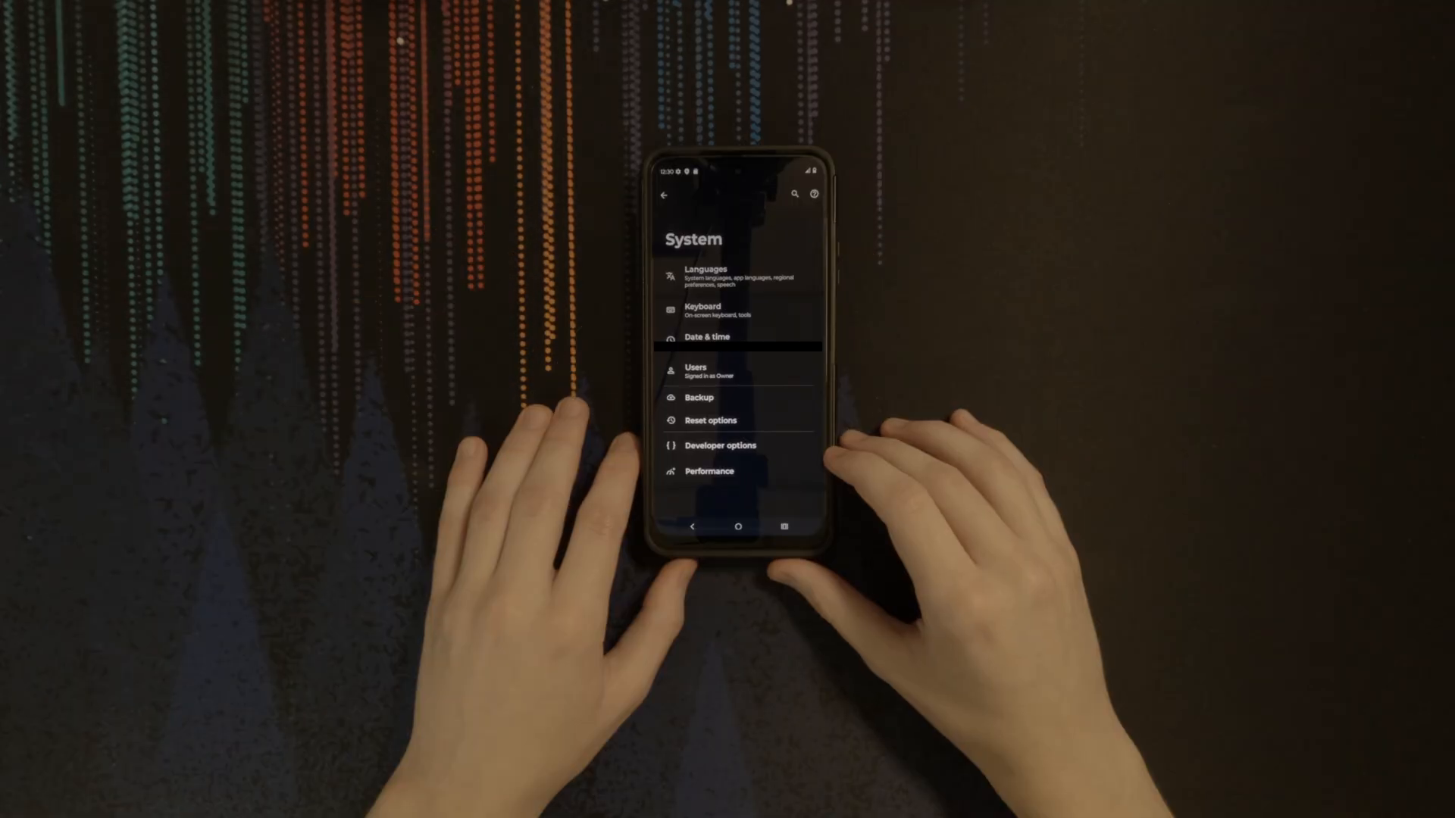
Enter Developer options and scroll to the Debugging section with USB debugging.
click(722, 445)
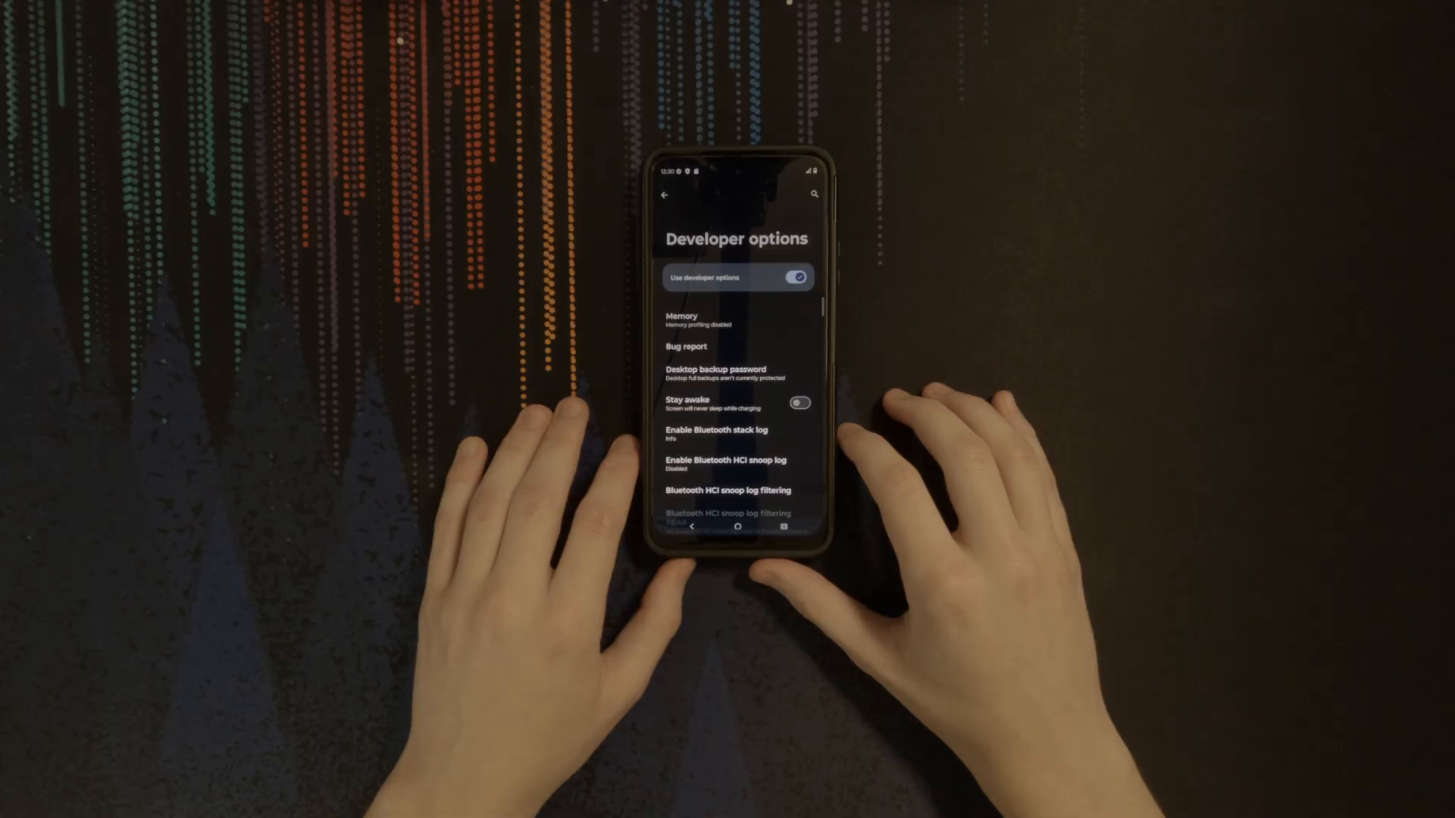
scroll(down, 3)
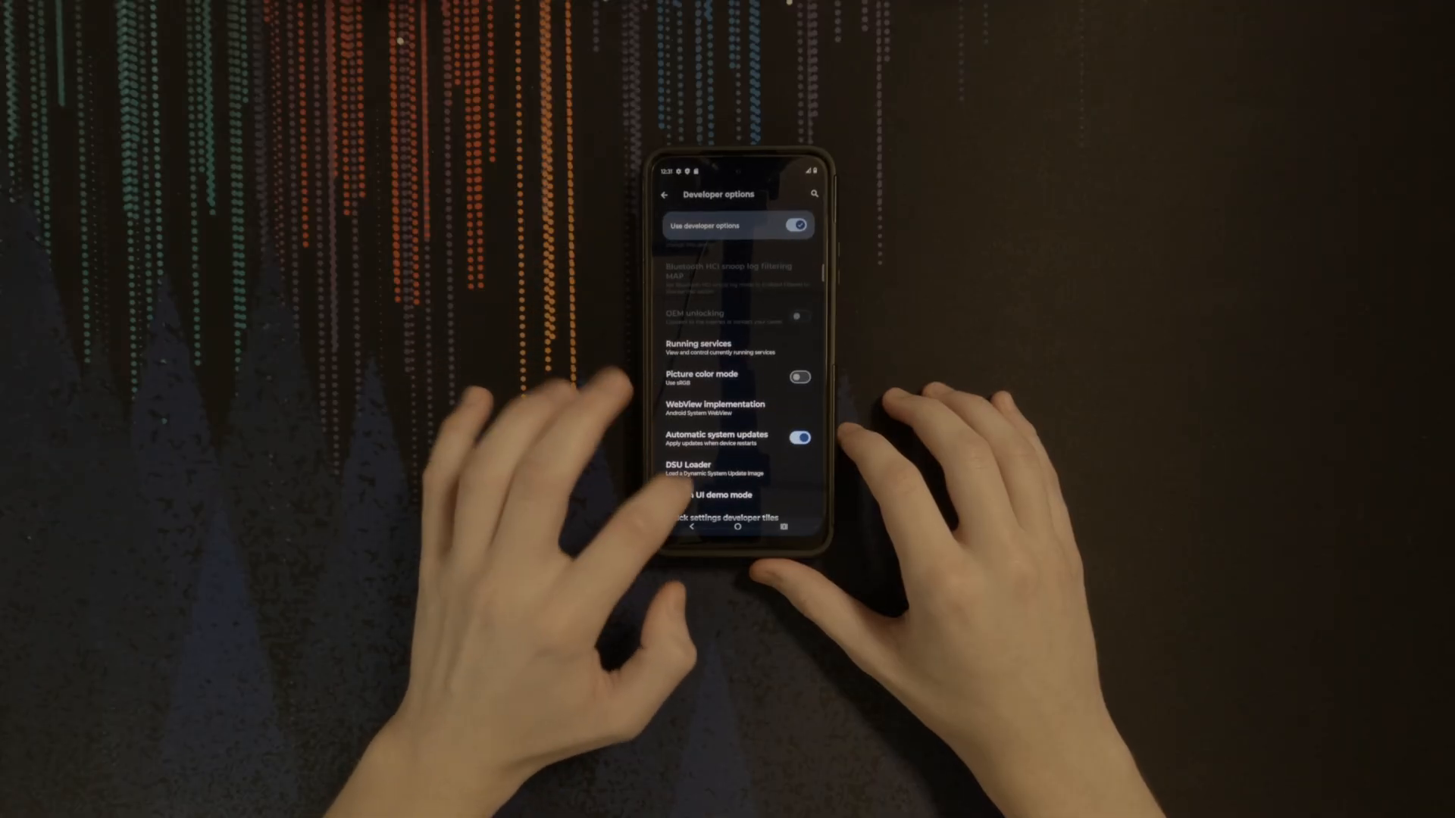
scroll(down, 3)
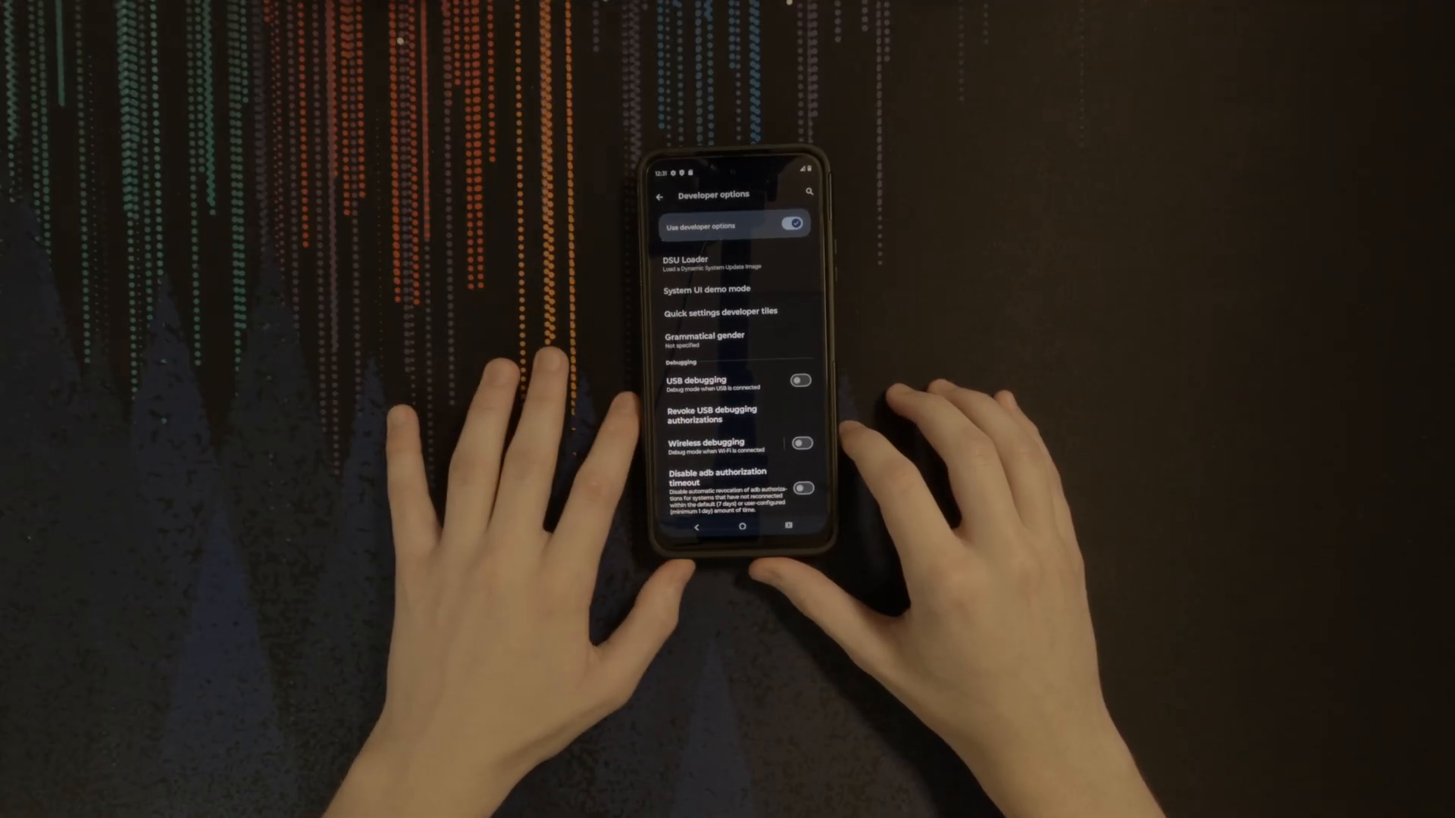
click(799, 382)
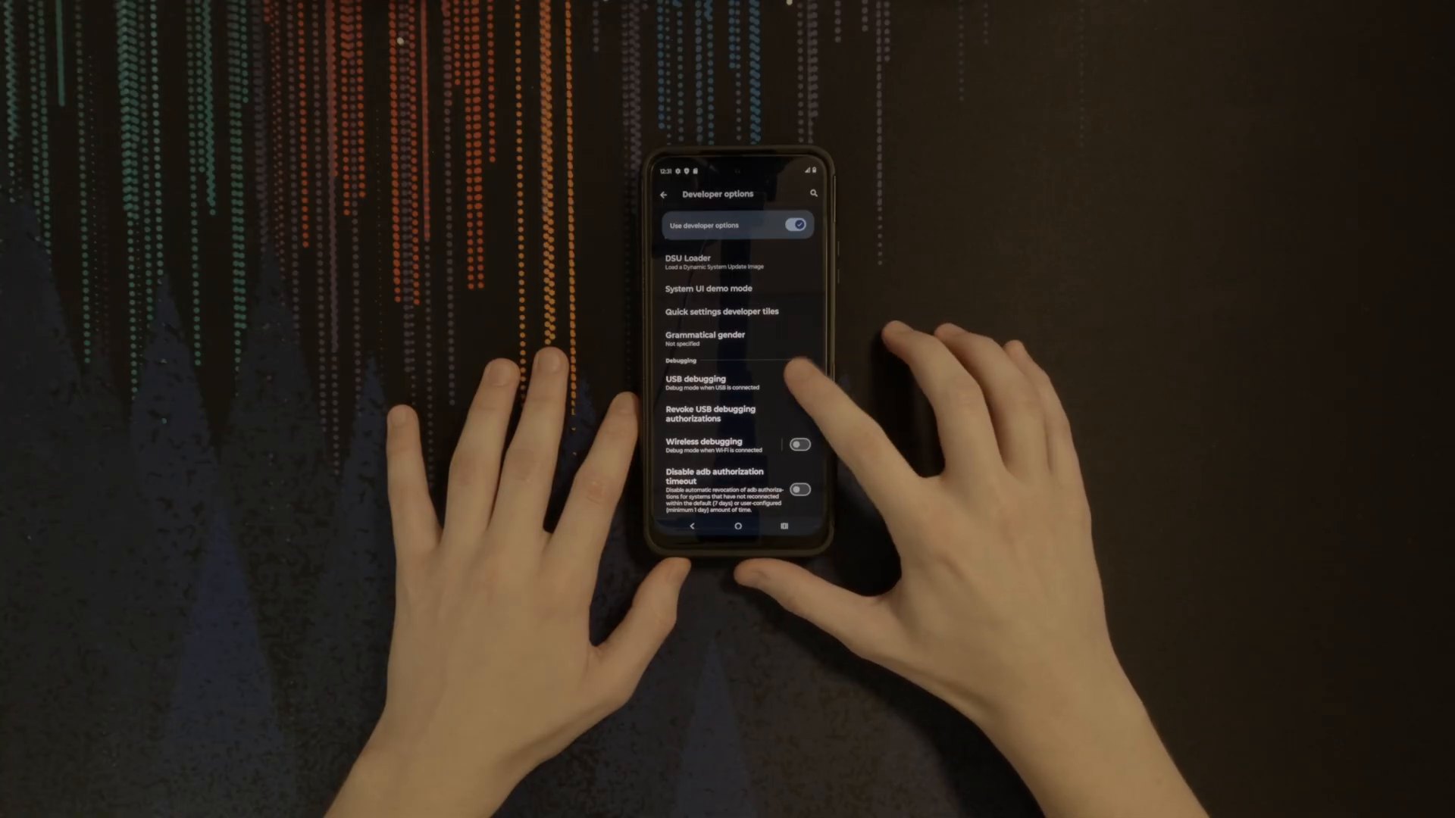
click(799, 381)
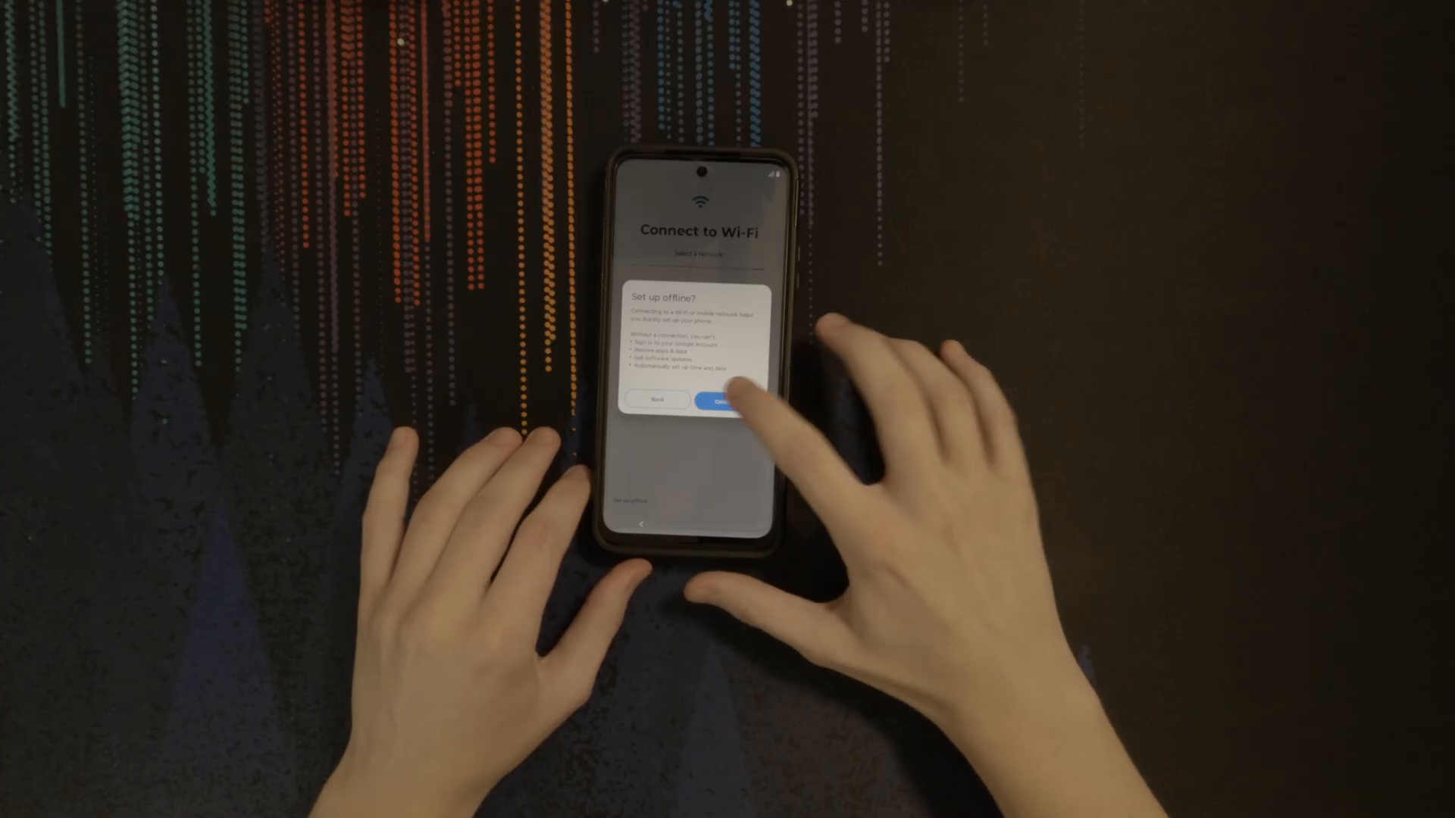
Confirm offline setup, accept the terms, then switch Mobile data off from Quick Settings.
click(719, 400)
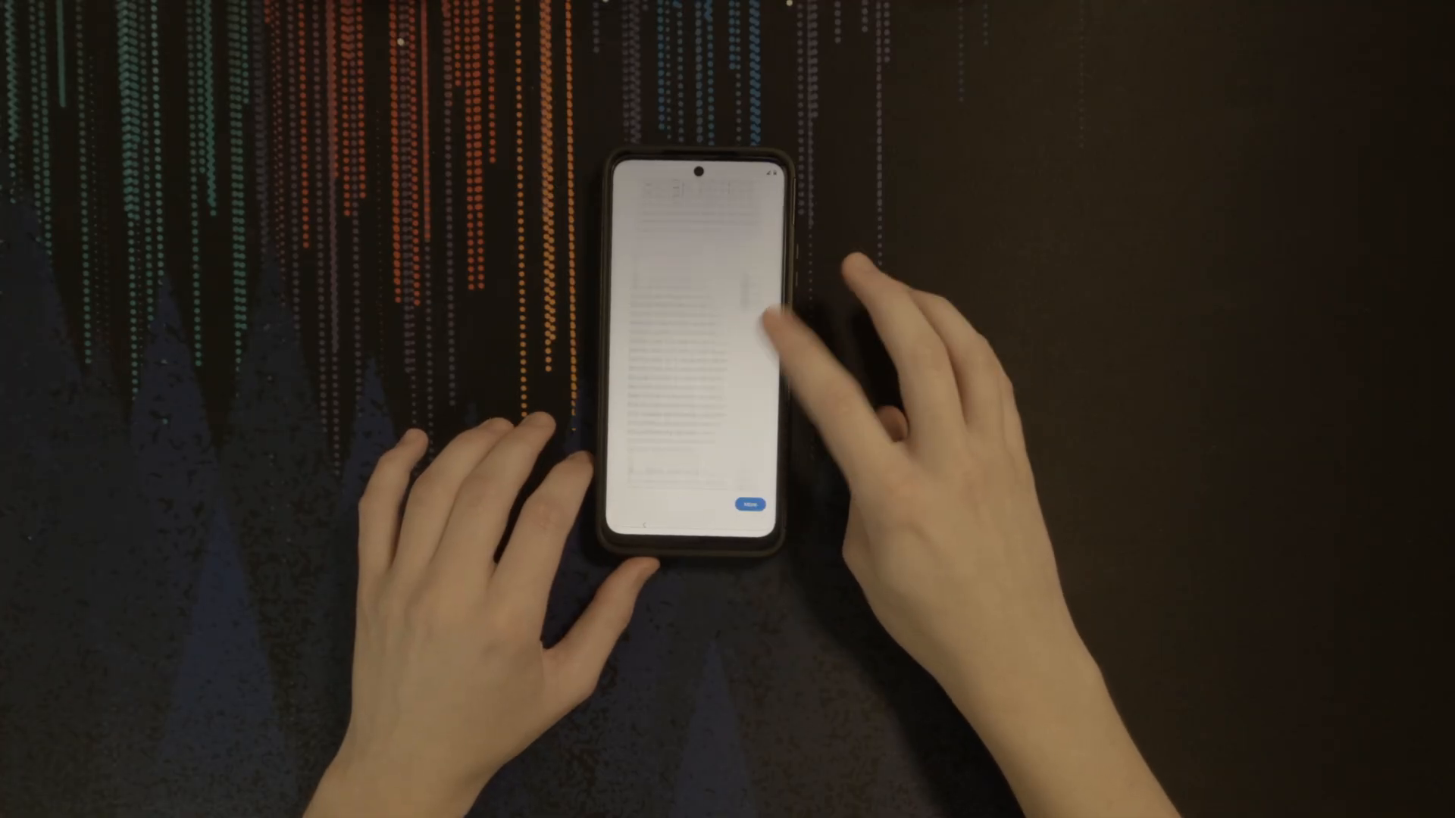
click(748, 504)
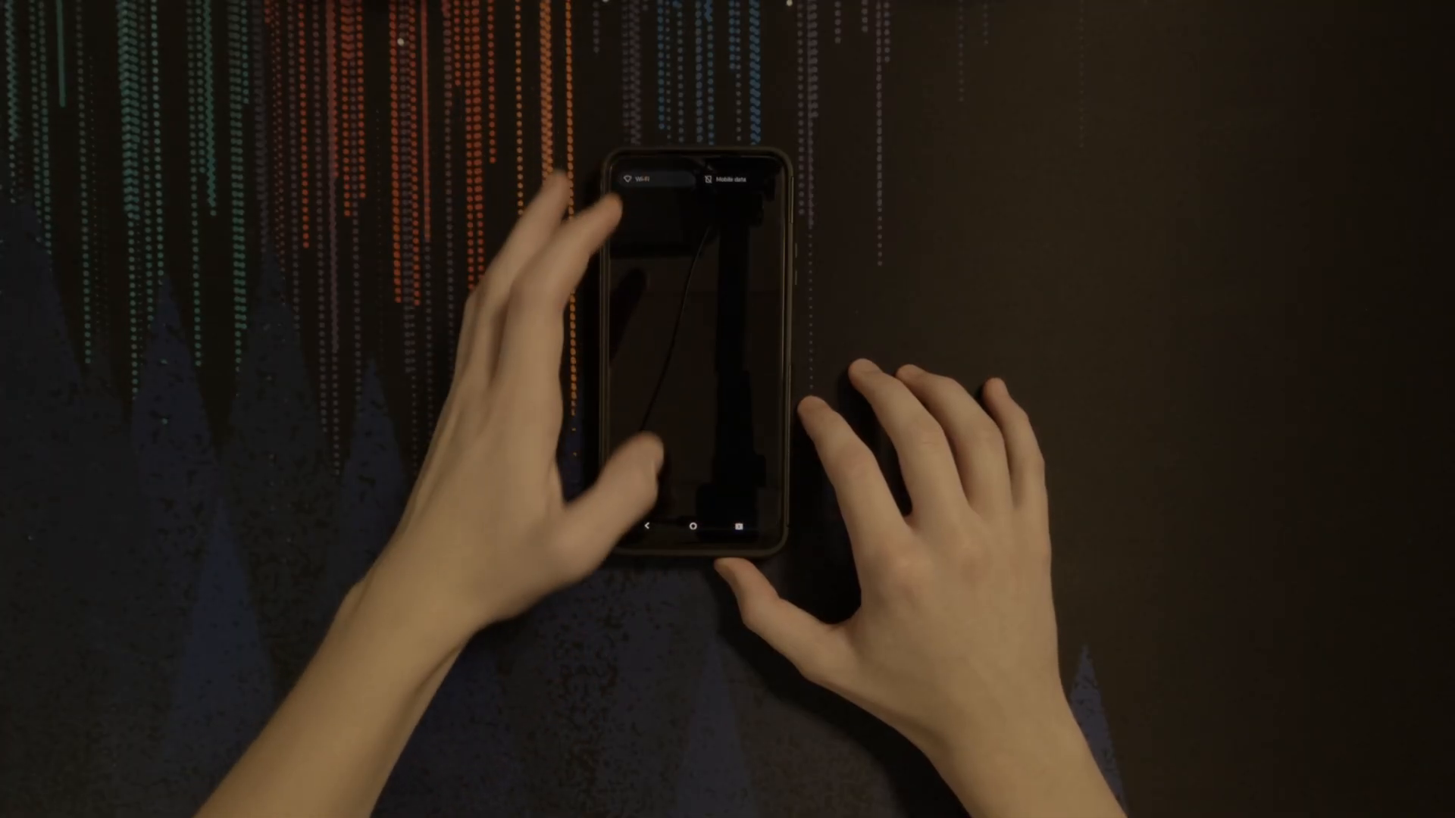
click(734, 179)
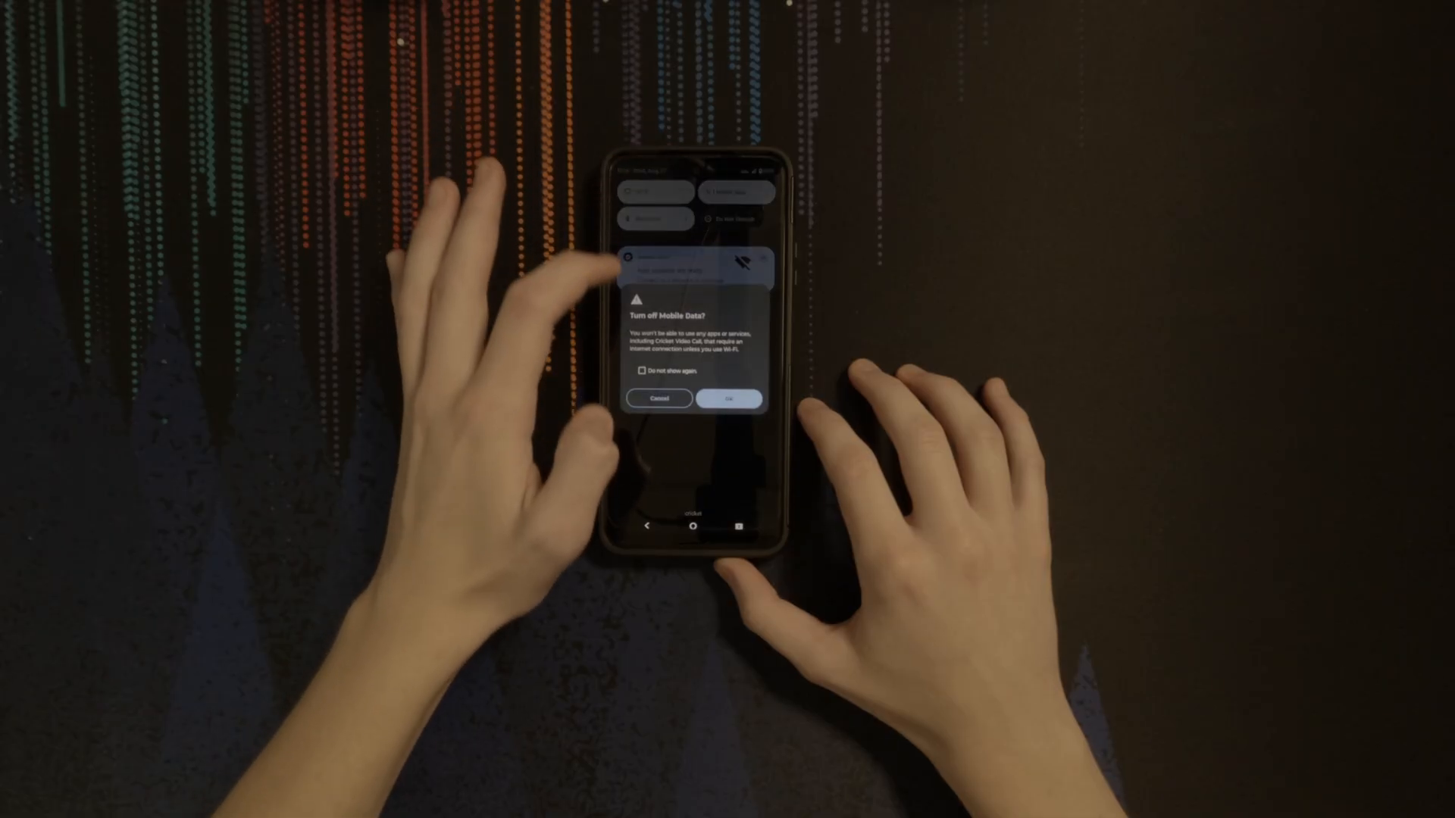
click(729, 399)
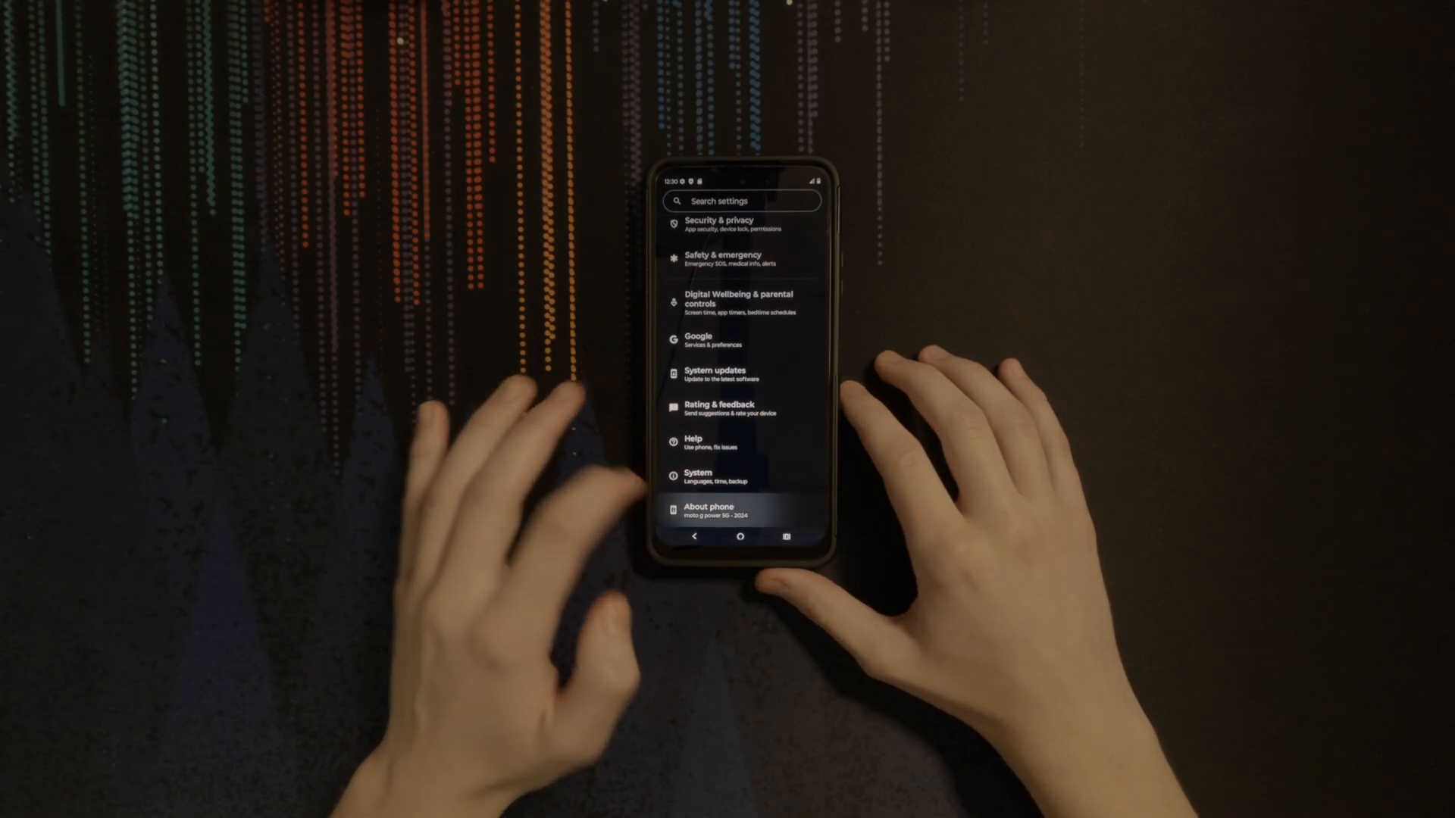
Re-enable developer options via About phone and switch on USB debugging under System.
click(710, 507)
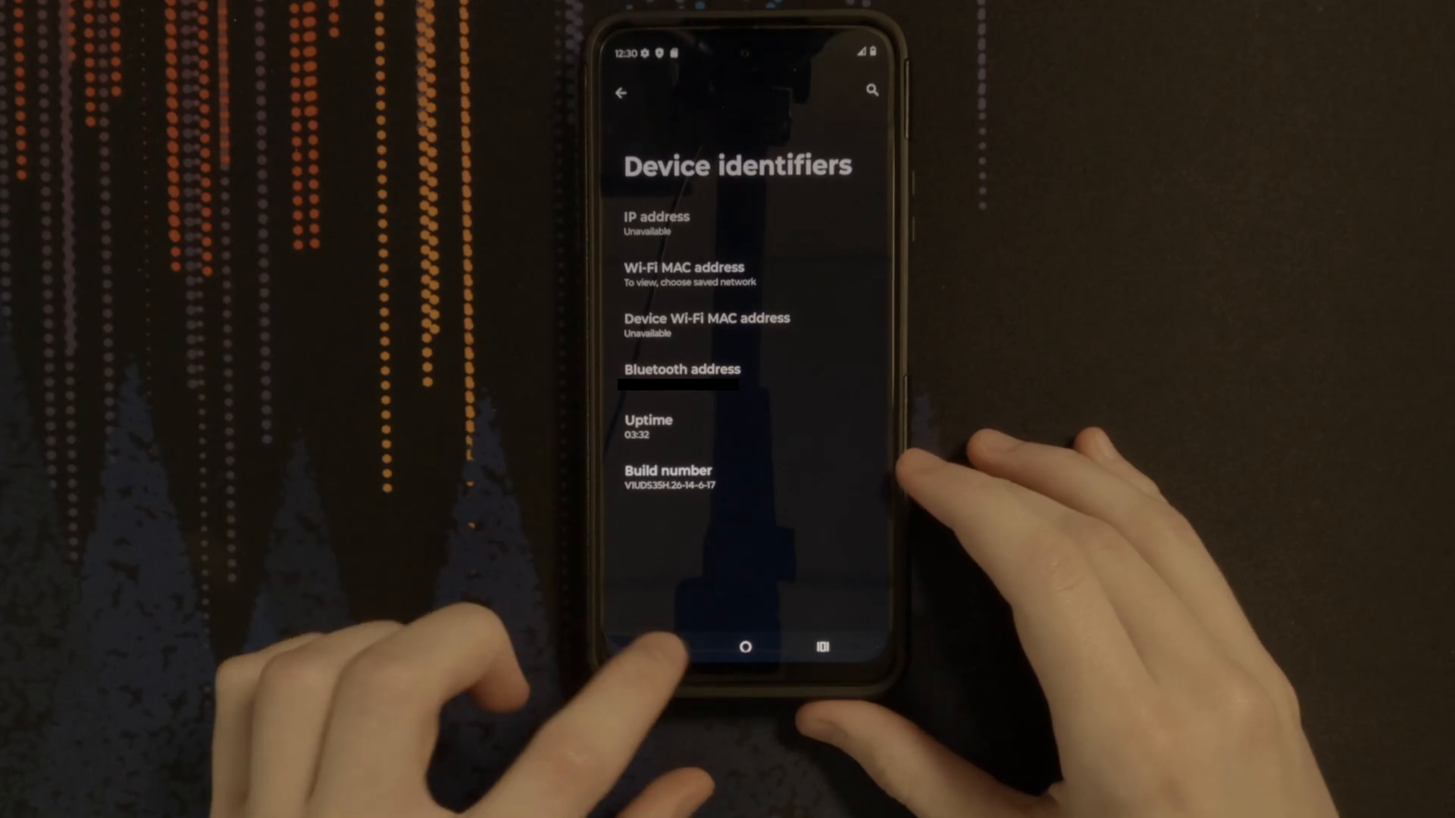
click(621, 93)
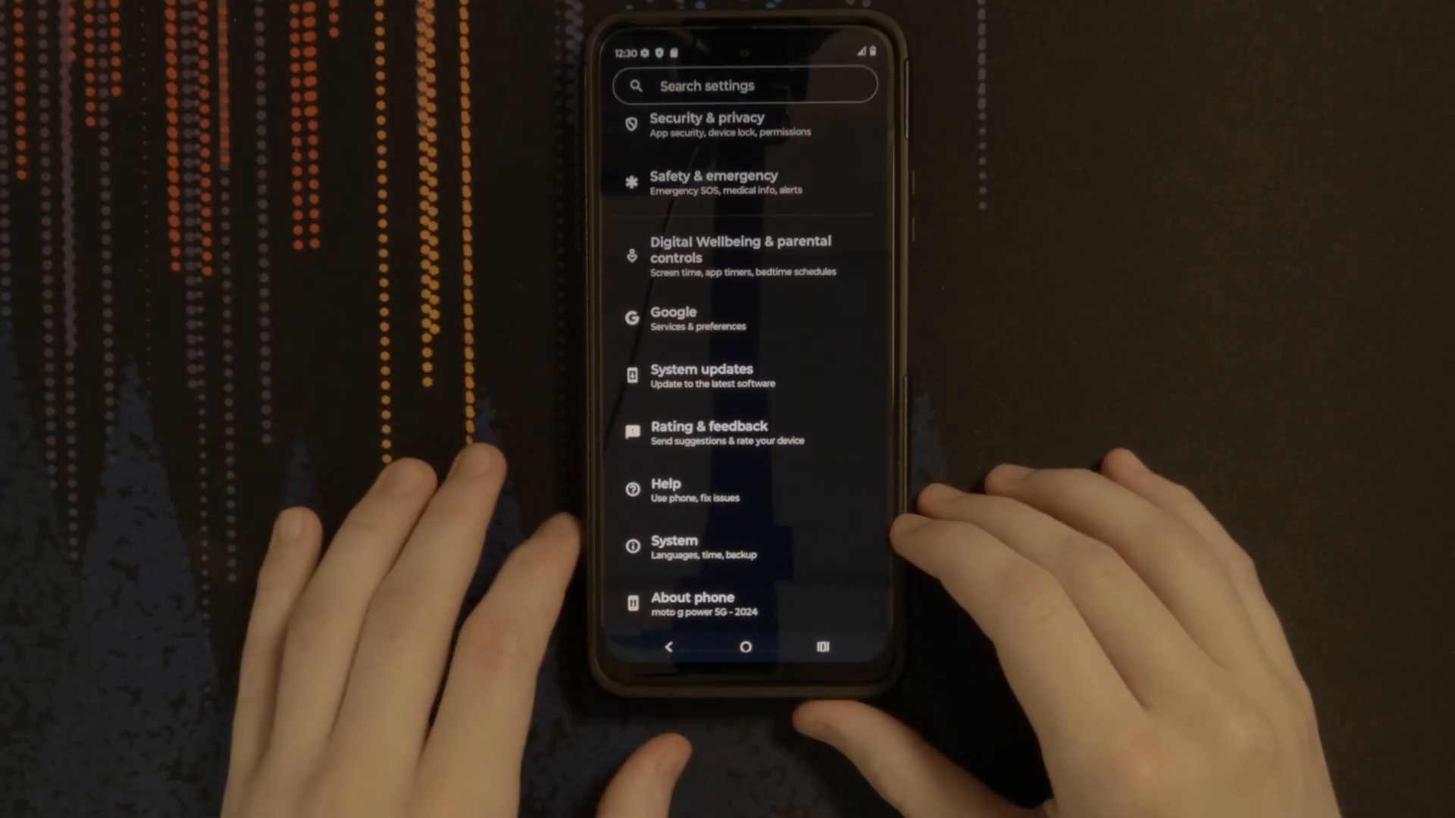
click(673, 547)
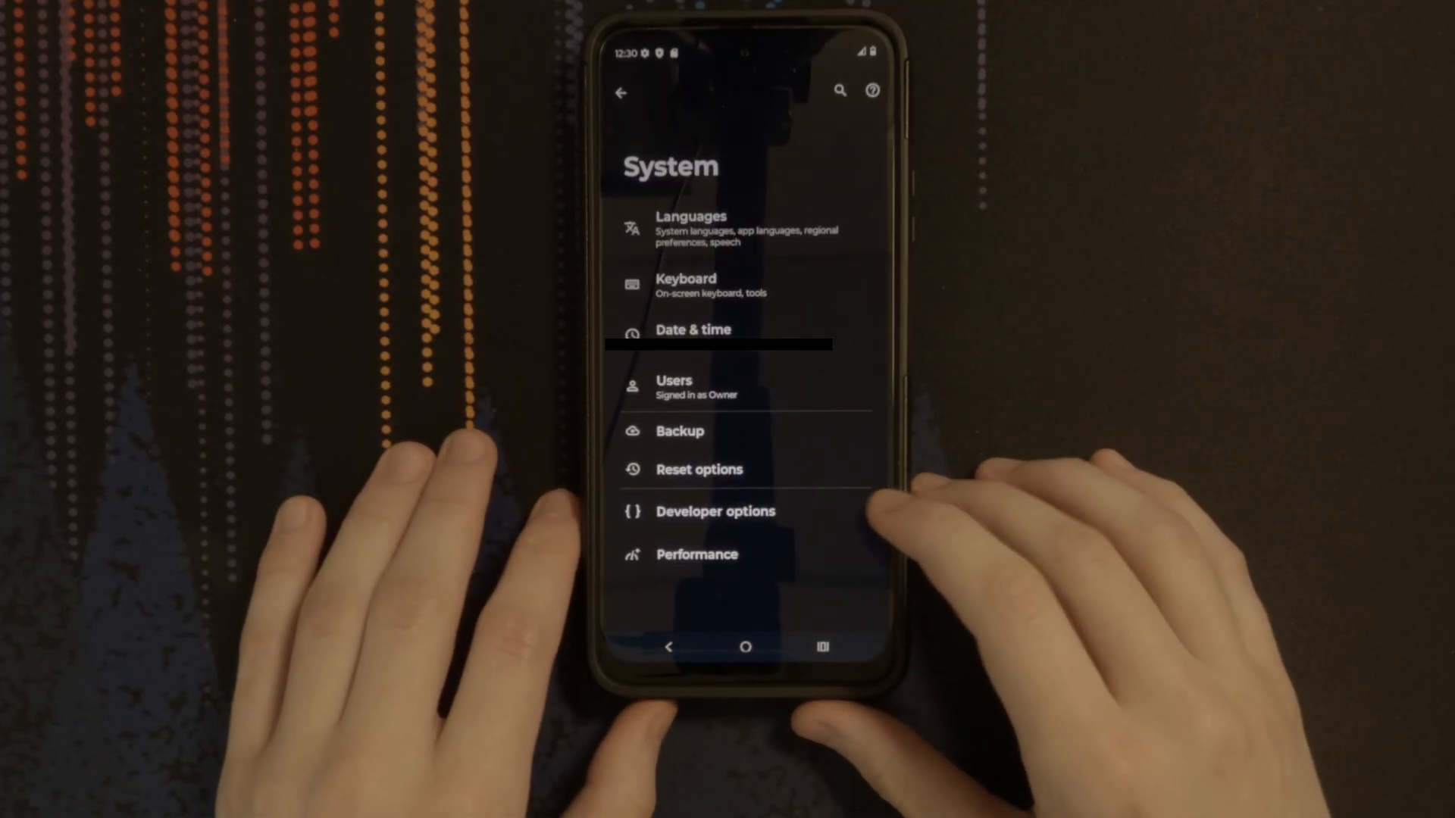
click(715, 511)
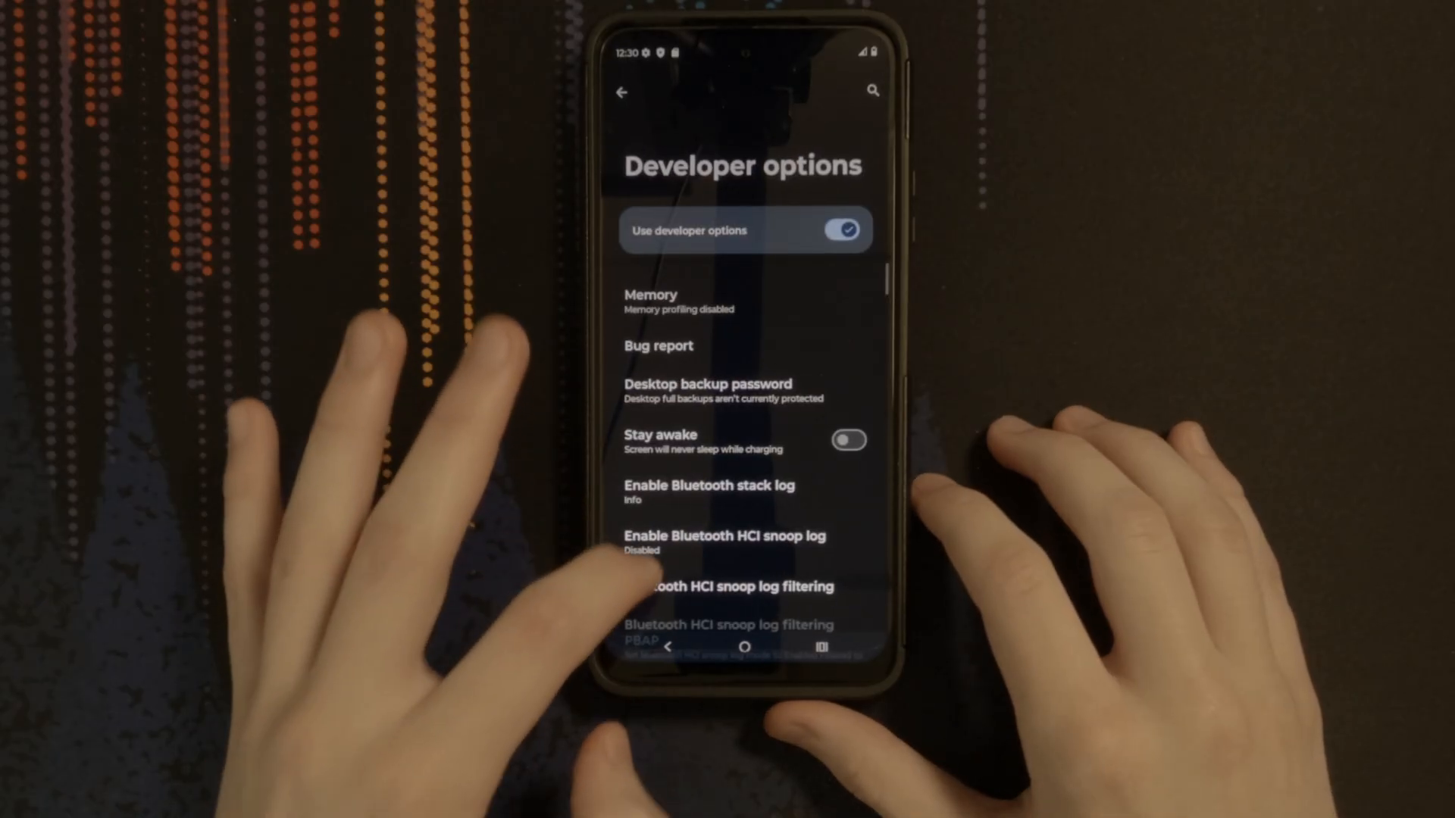
scroll(down, 3)
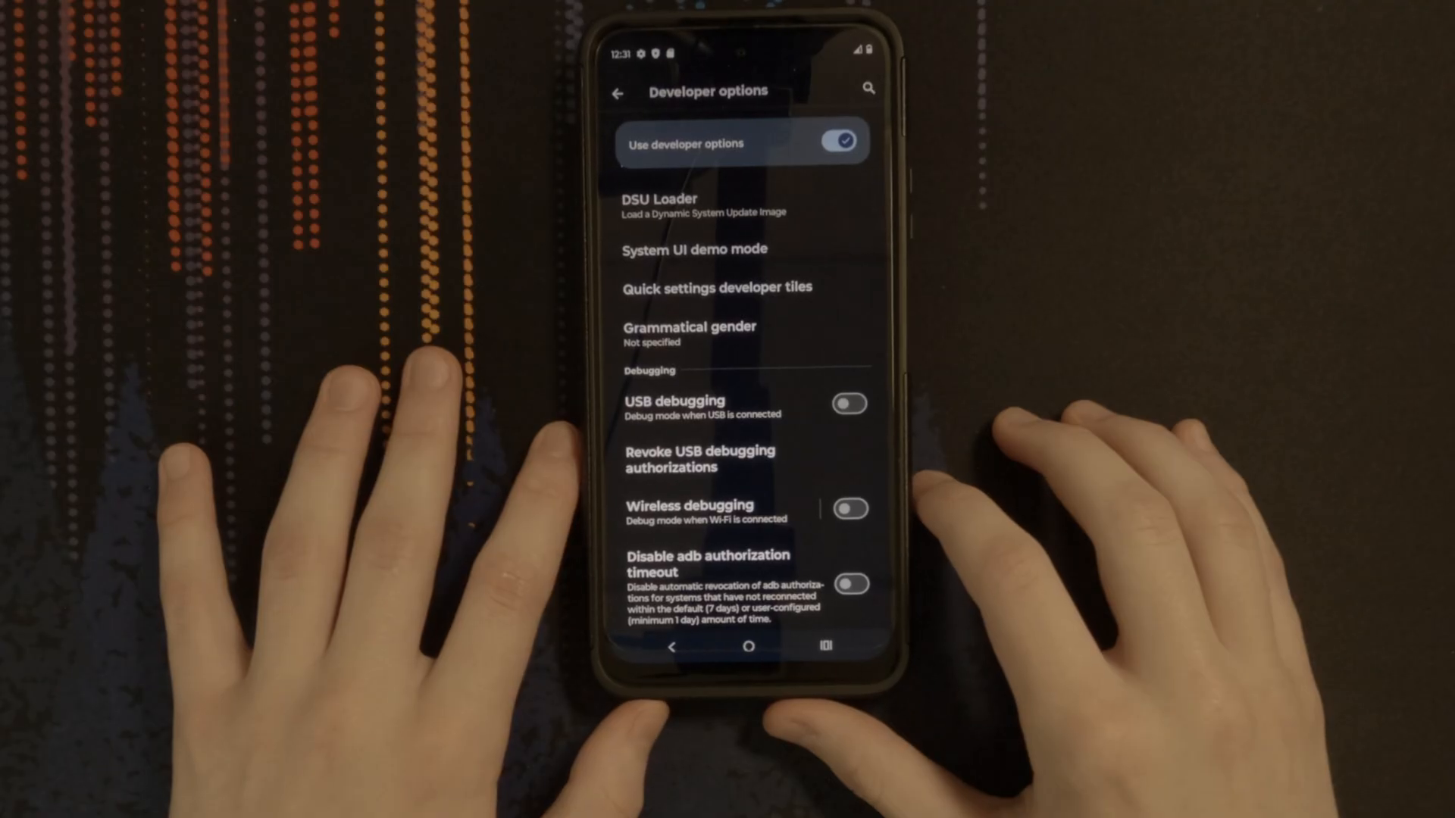
click(847, 403)
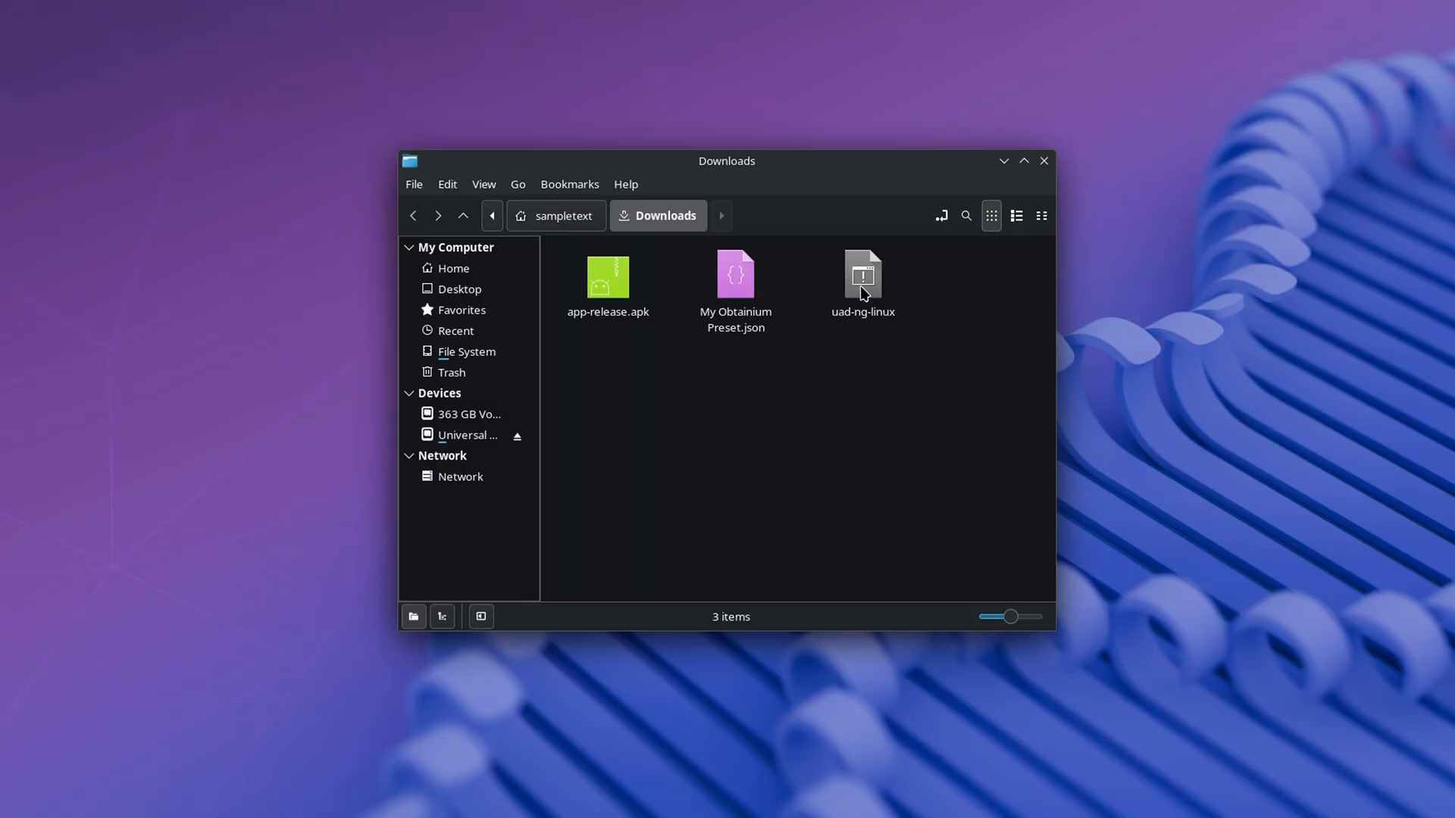
Launch the uad-ng-linux debloater from Downloads.
double_click(861, 276)
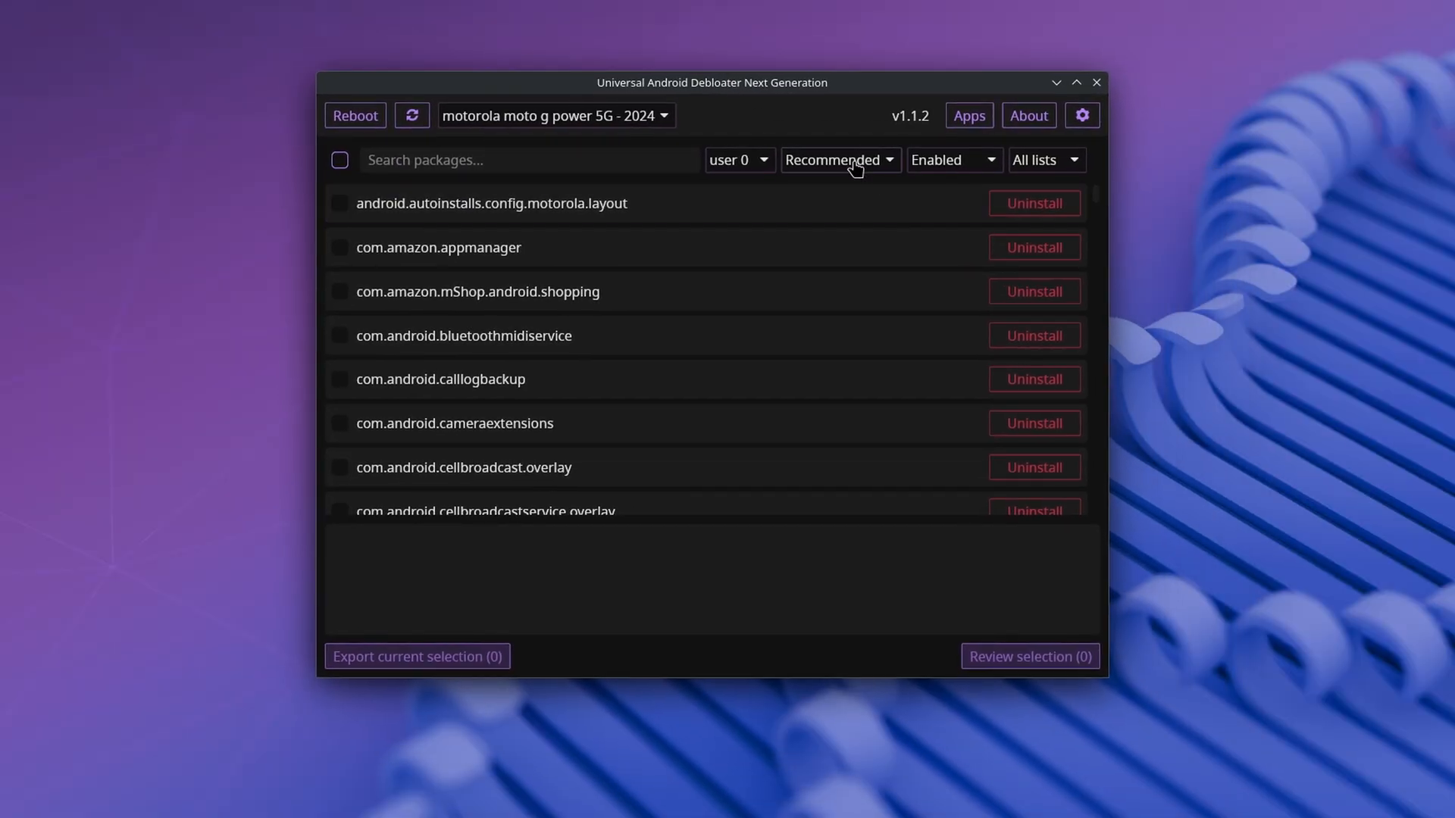
Filter to All states, switch to the Advanced removal list and select every package.
click(946, 159)
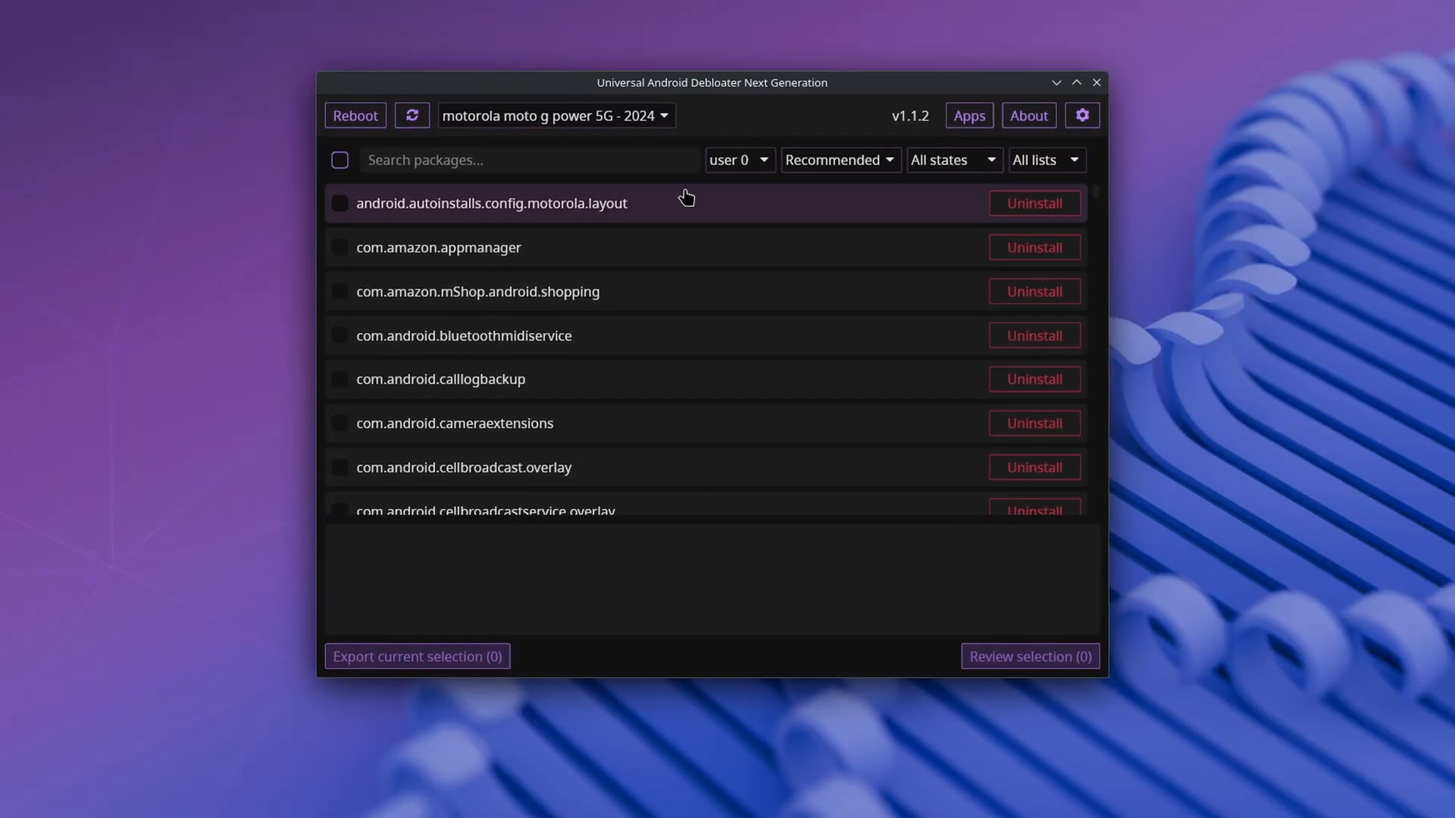
click(340, 159)
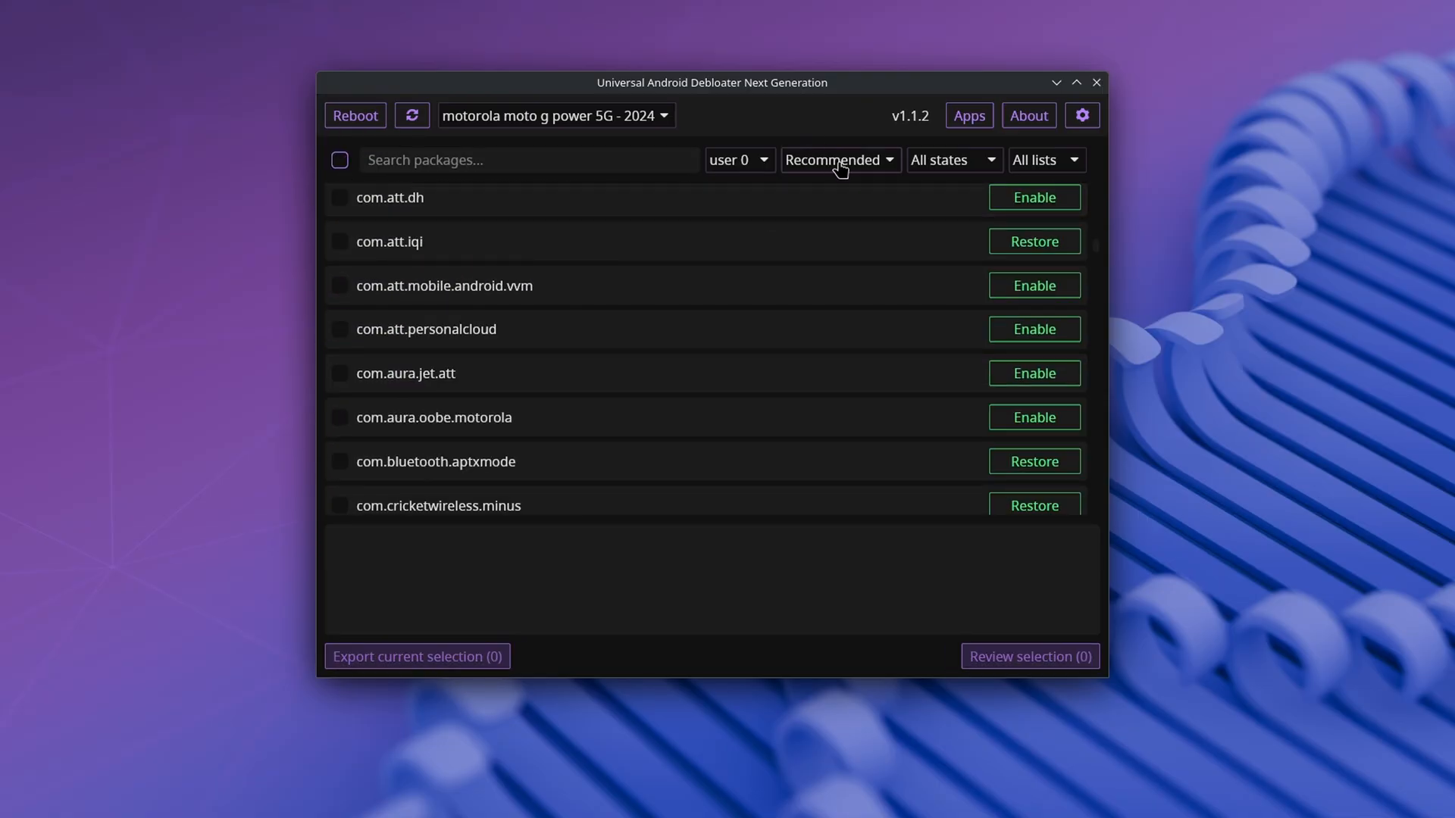
click(836, 159)
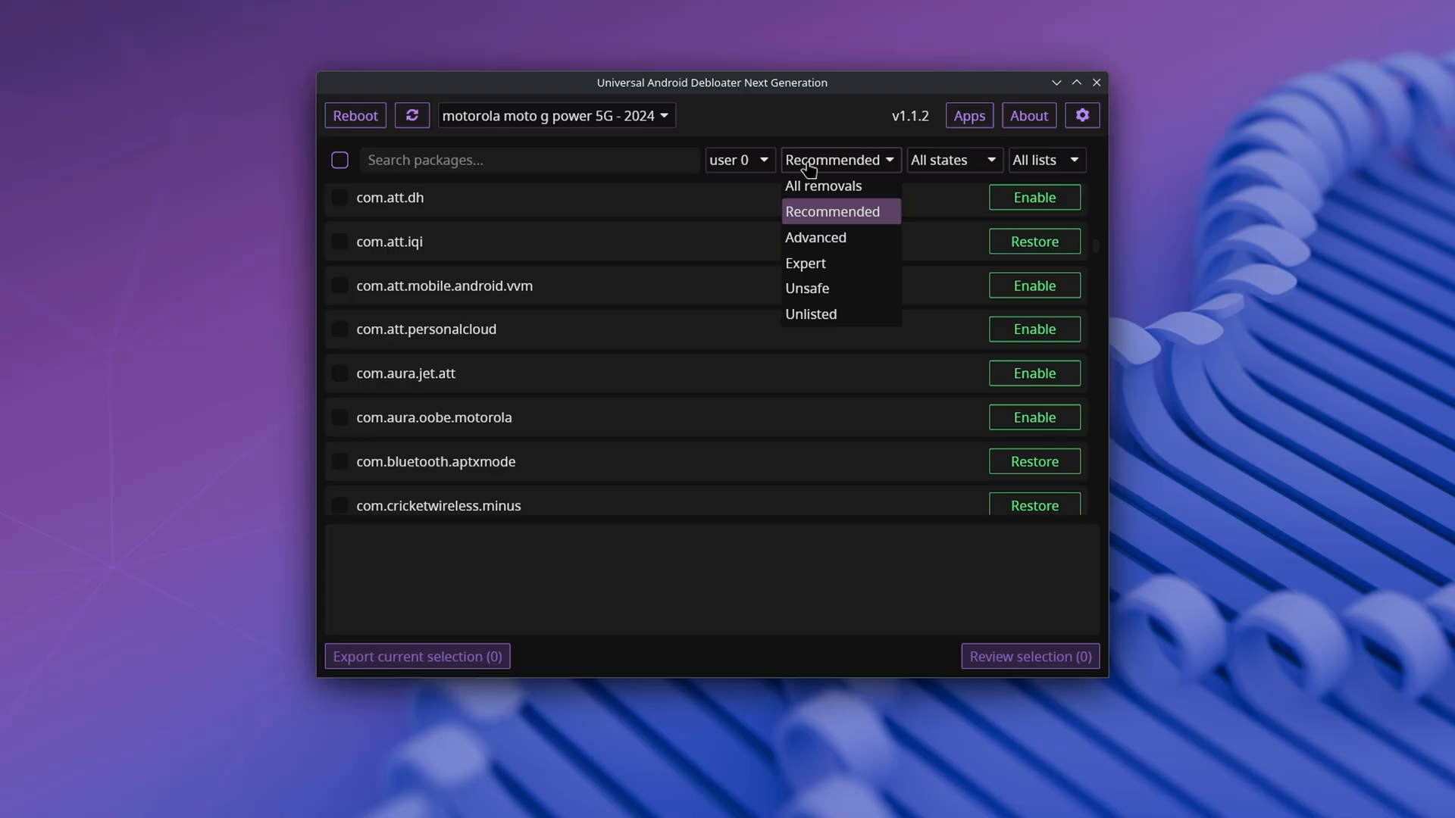
click(815, 238)
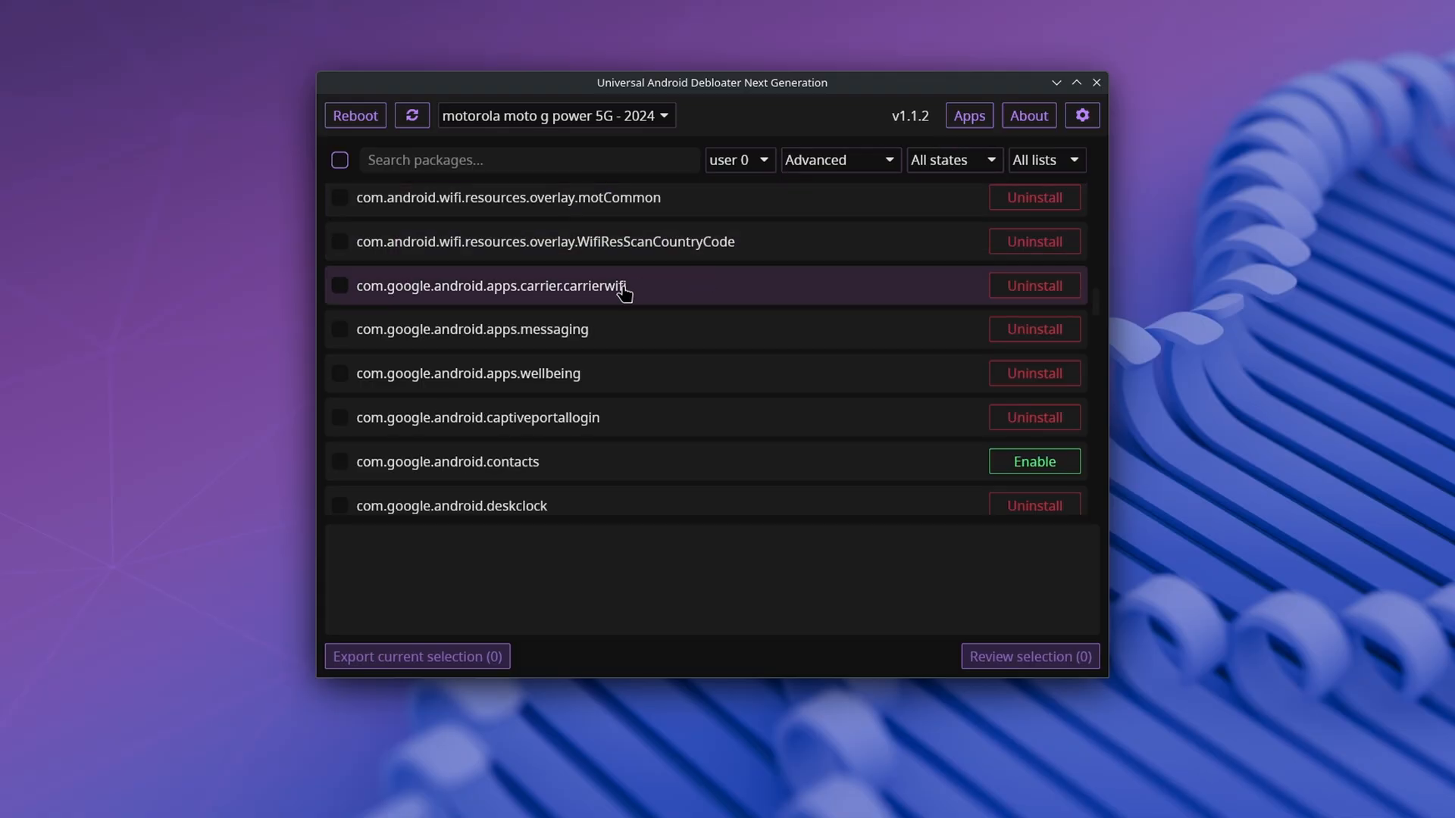
click(338, 159)
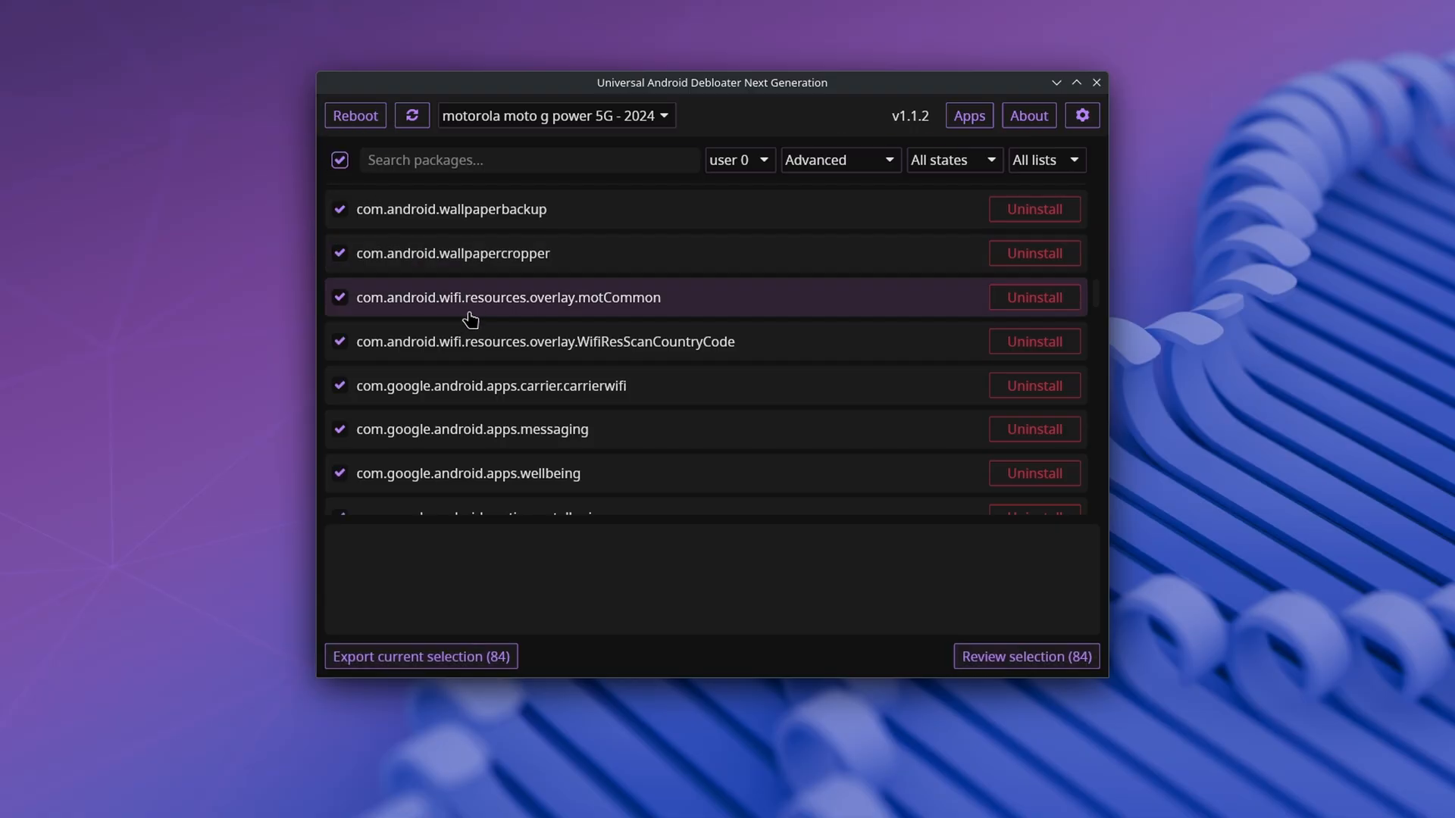
Review the selection down the list and go to the debloater's settings page.
scroll(down, 3)
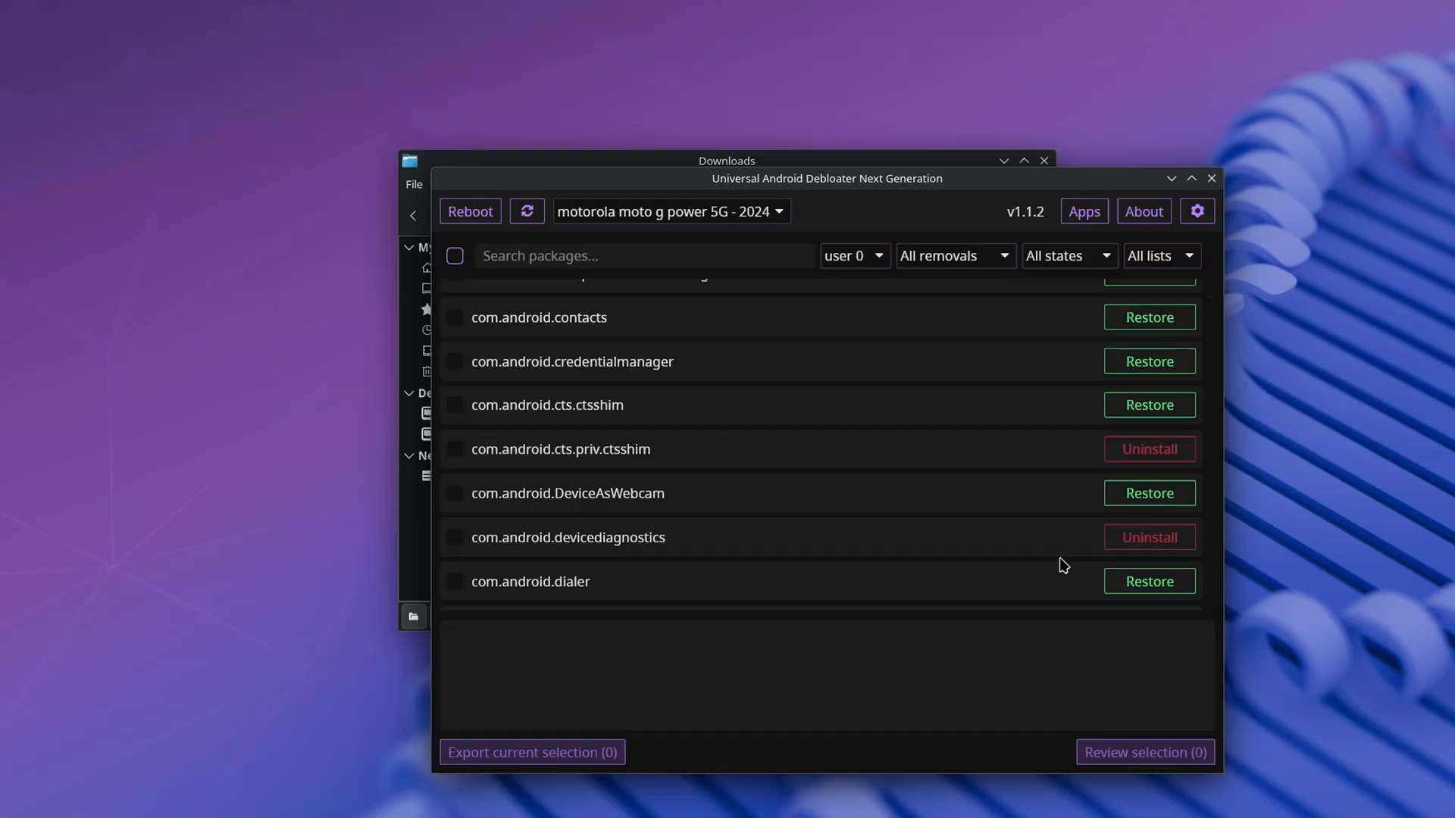
scroll(down, 3)
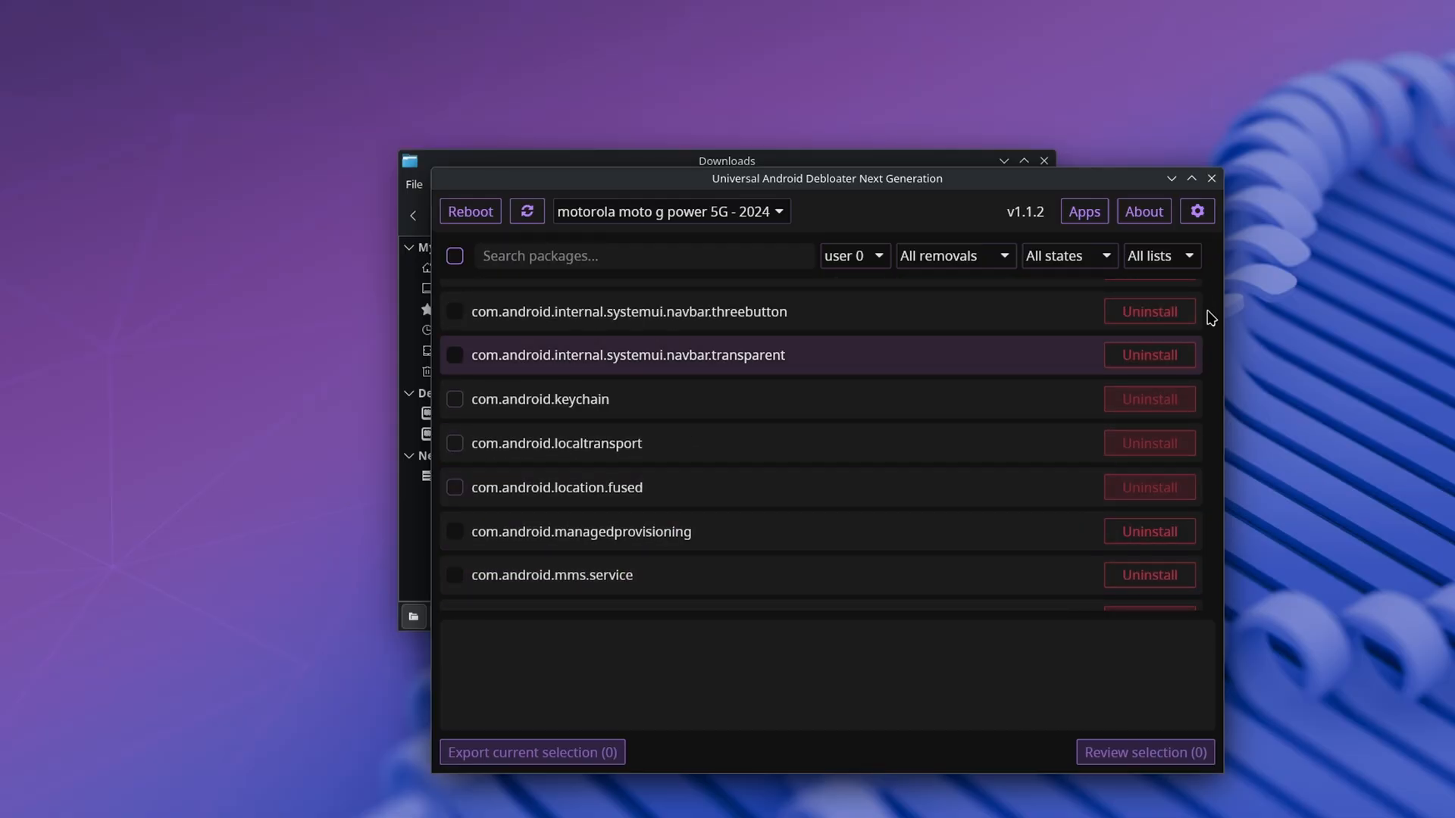
click(1197, 211)
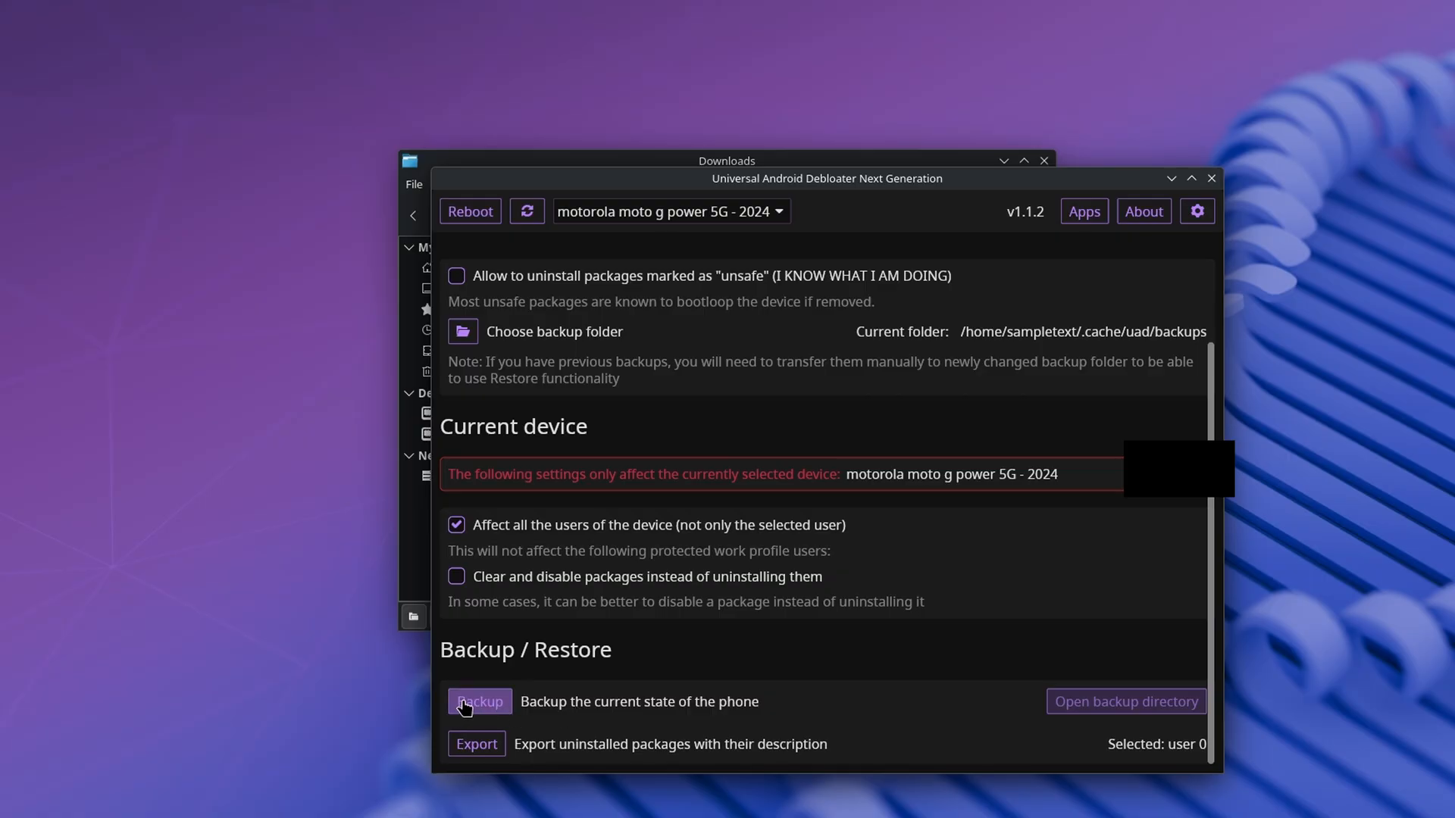
Back up the phone's state, then restore the 2025-08-27_13-04-17 backup.
click(481, 701)
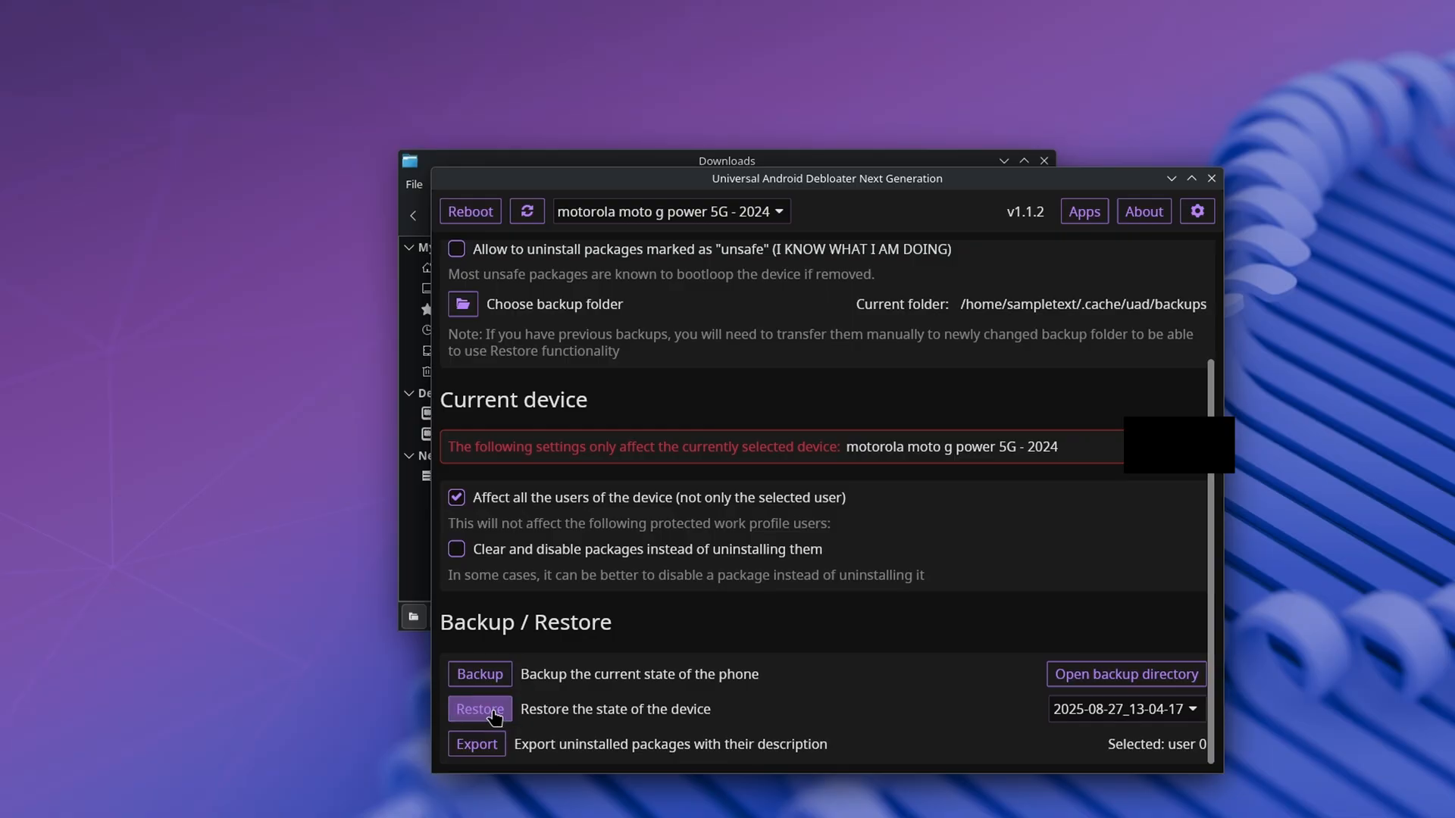
click(1083, 211)
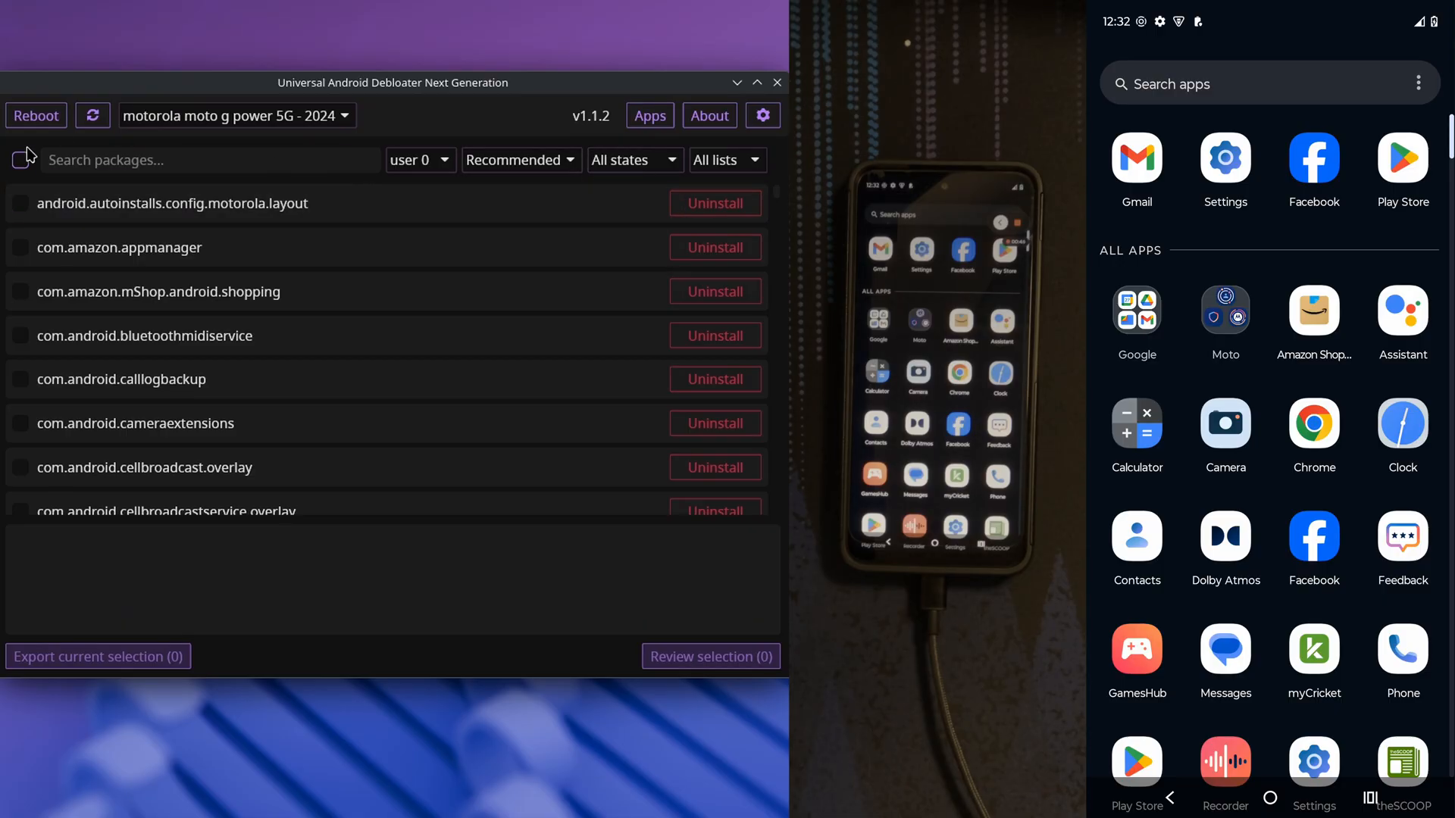
Review the 161 selected packages, apply their uninstall and dismiss the ADB error popup.
click(20, 159)
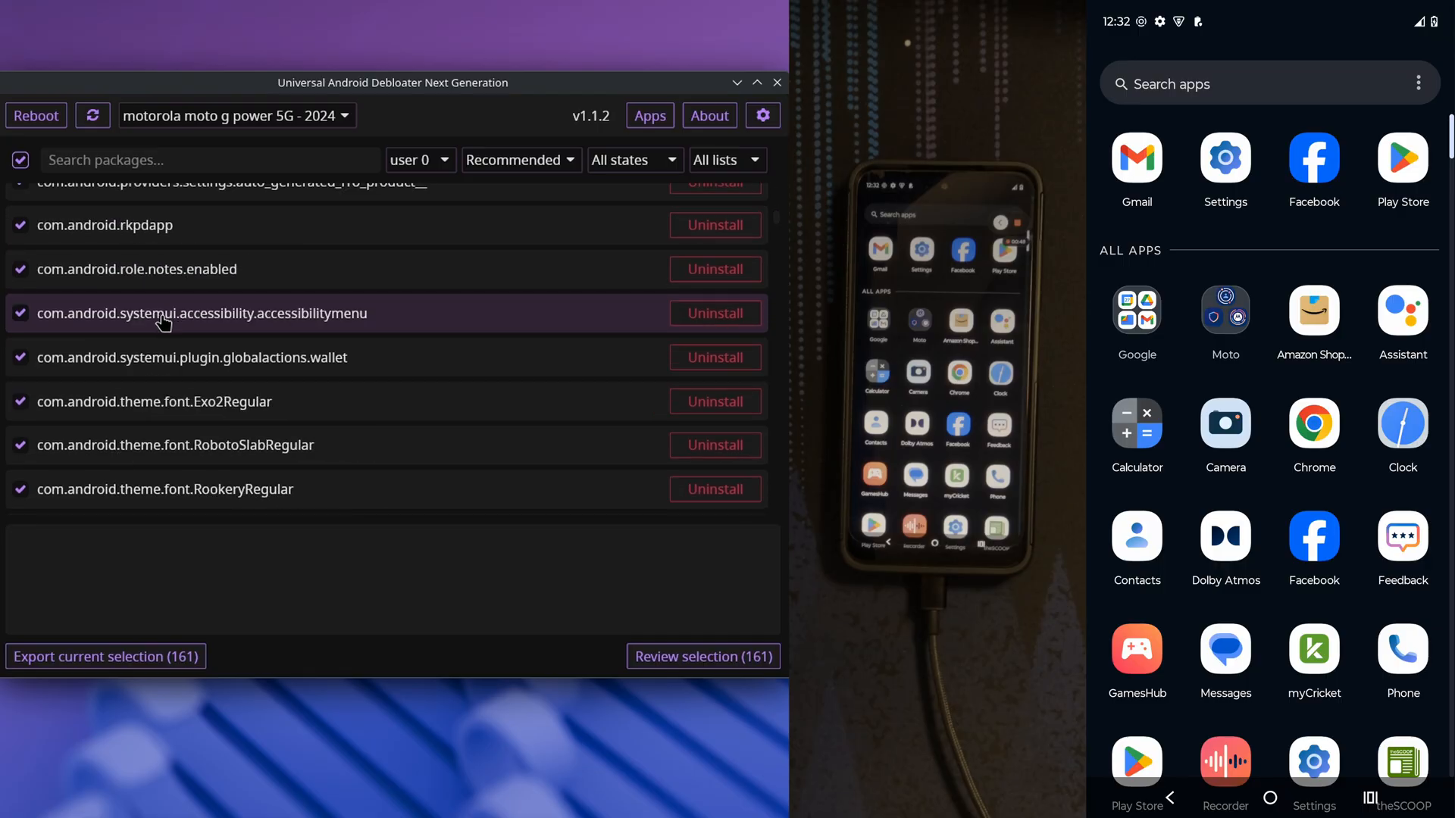
click(701, 656)
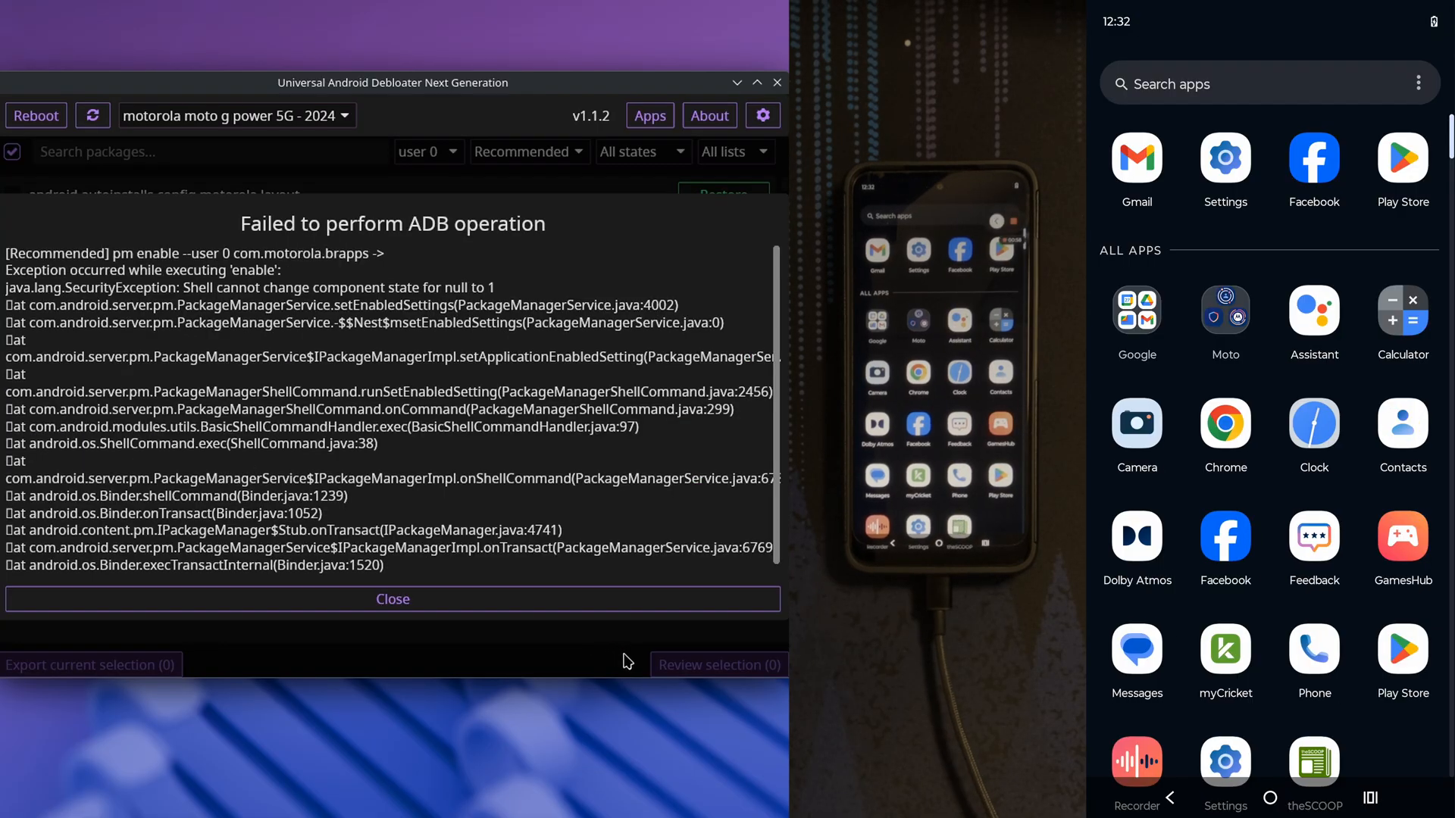
click(391, 599)
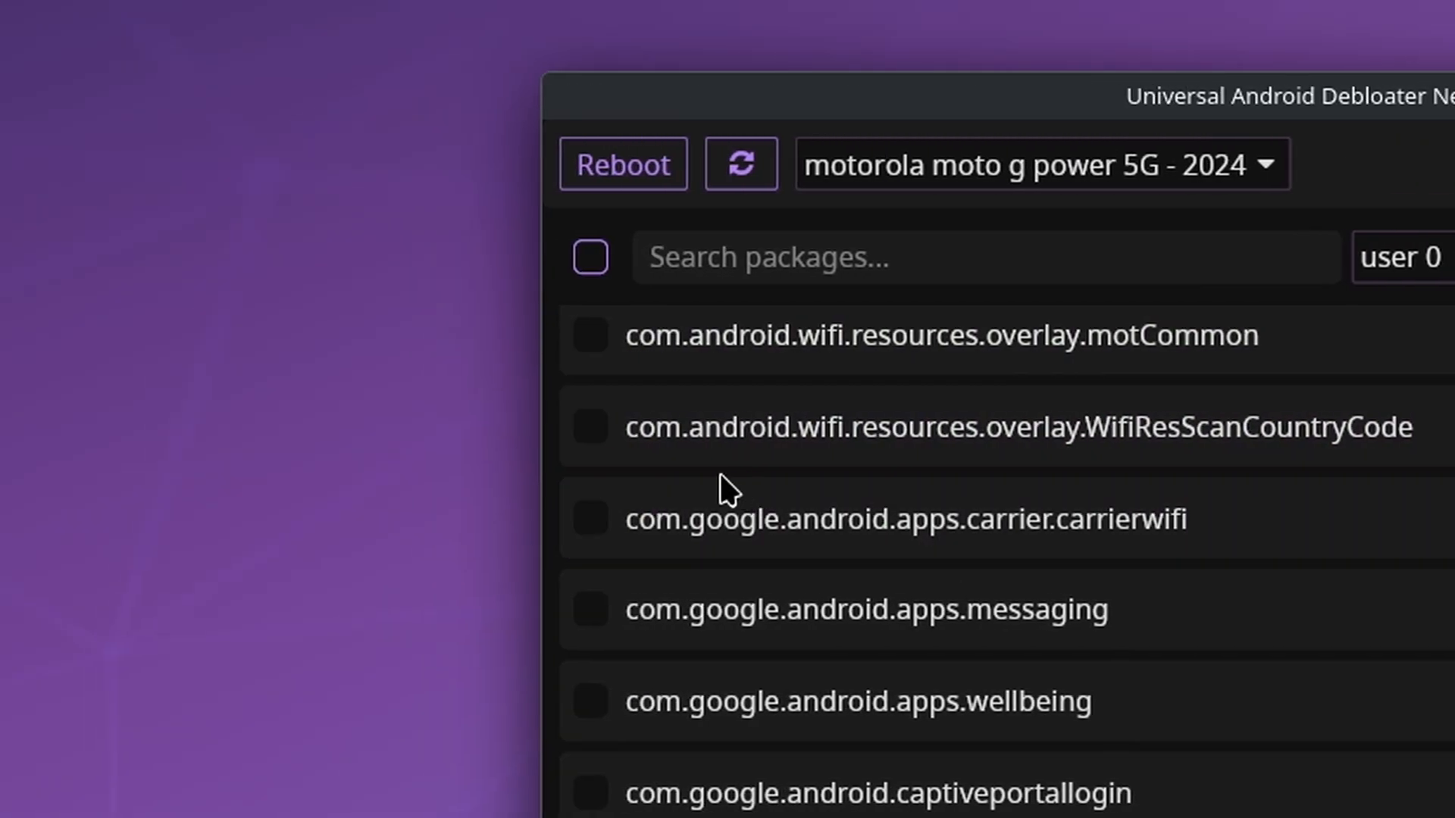
click(590, 256)
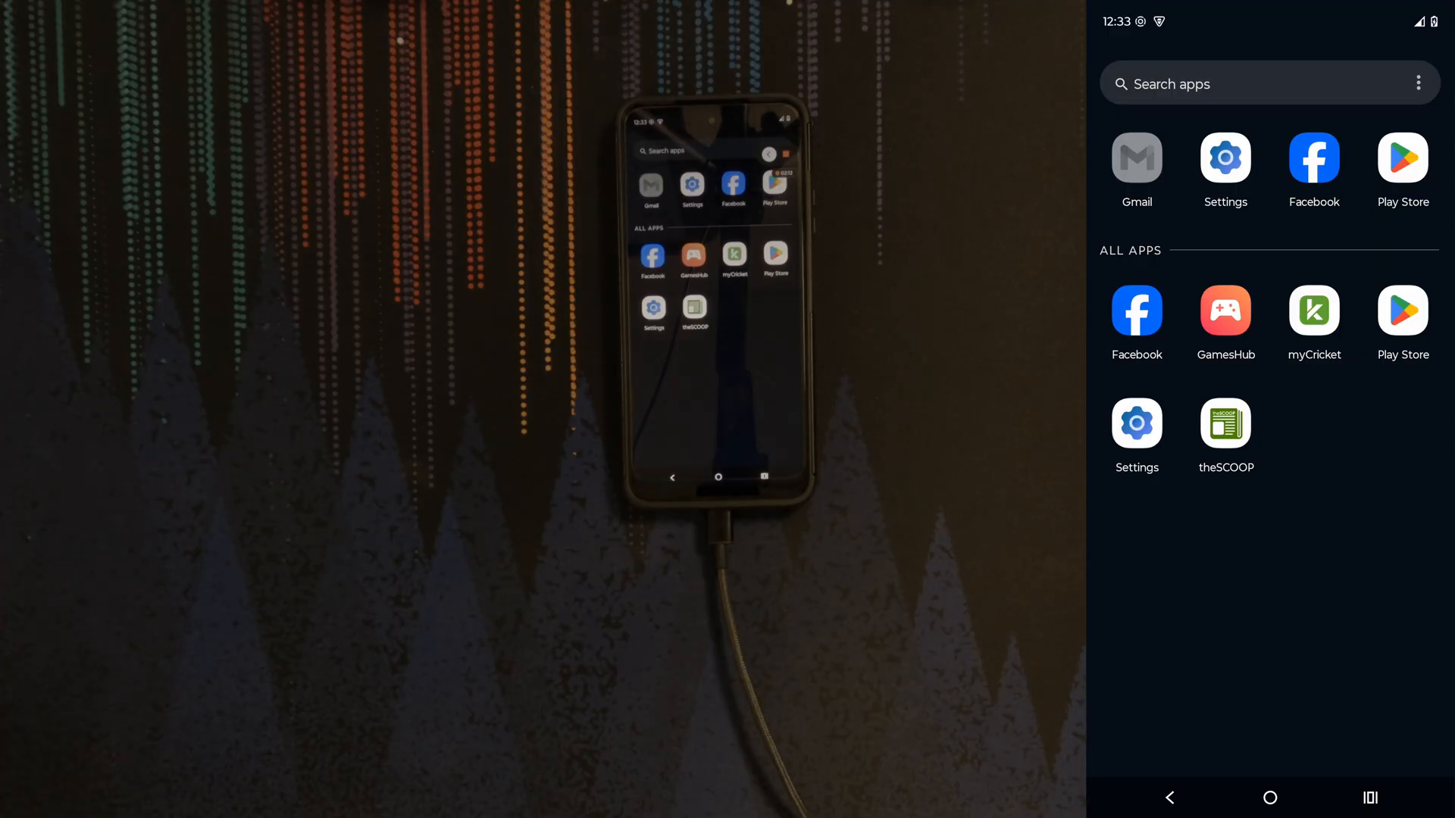
click(767, 155)
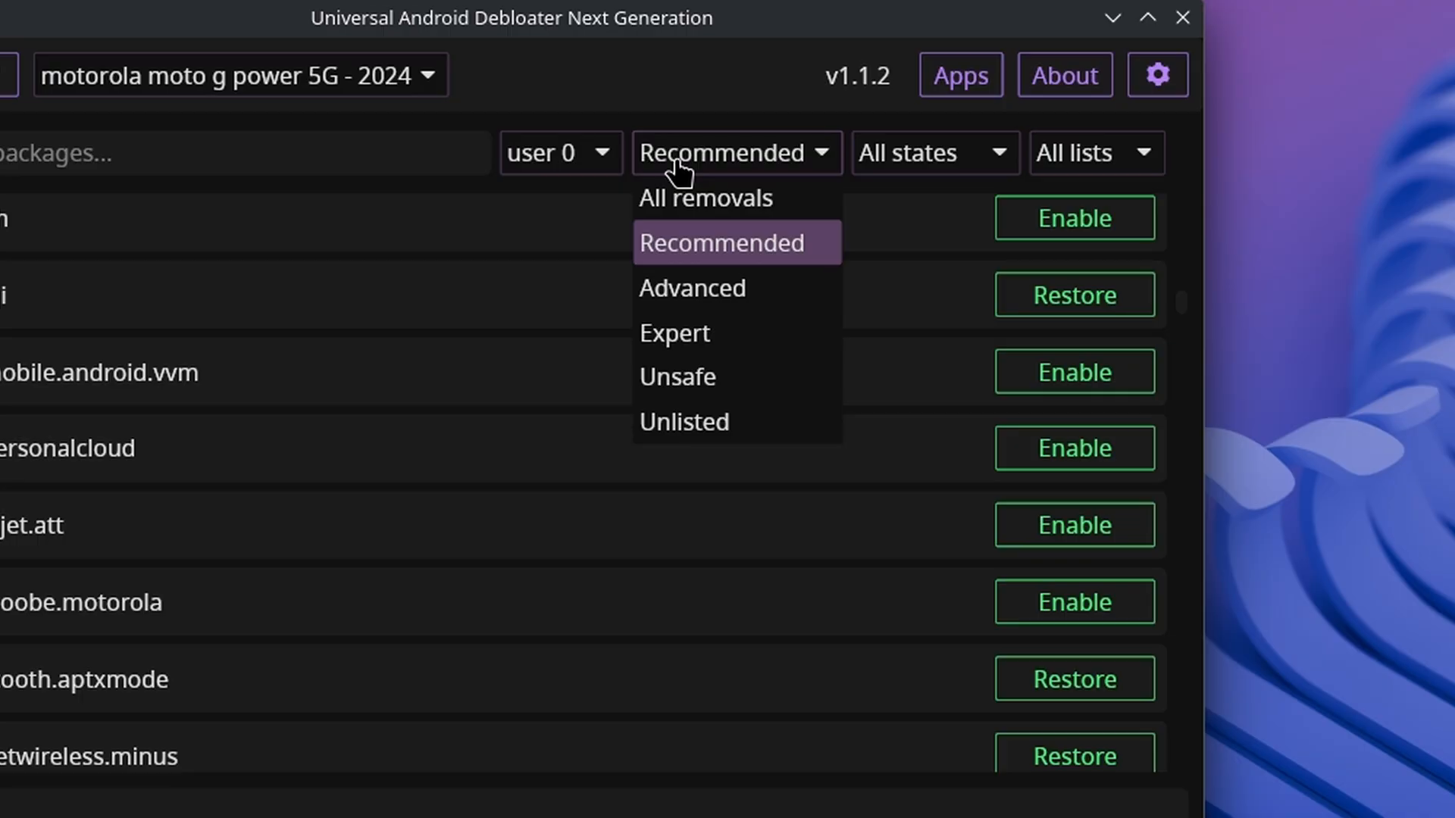
Show All removals and search the package list for gms.
click(704, 197)
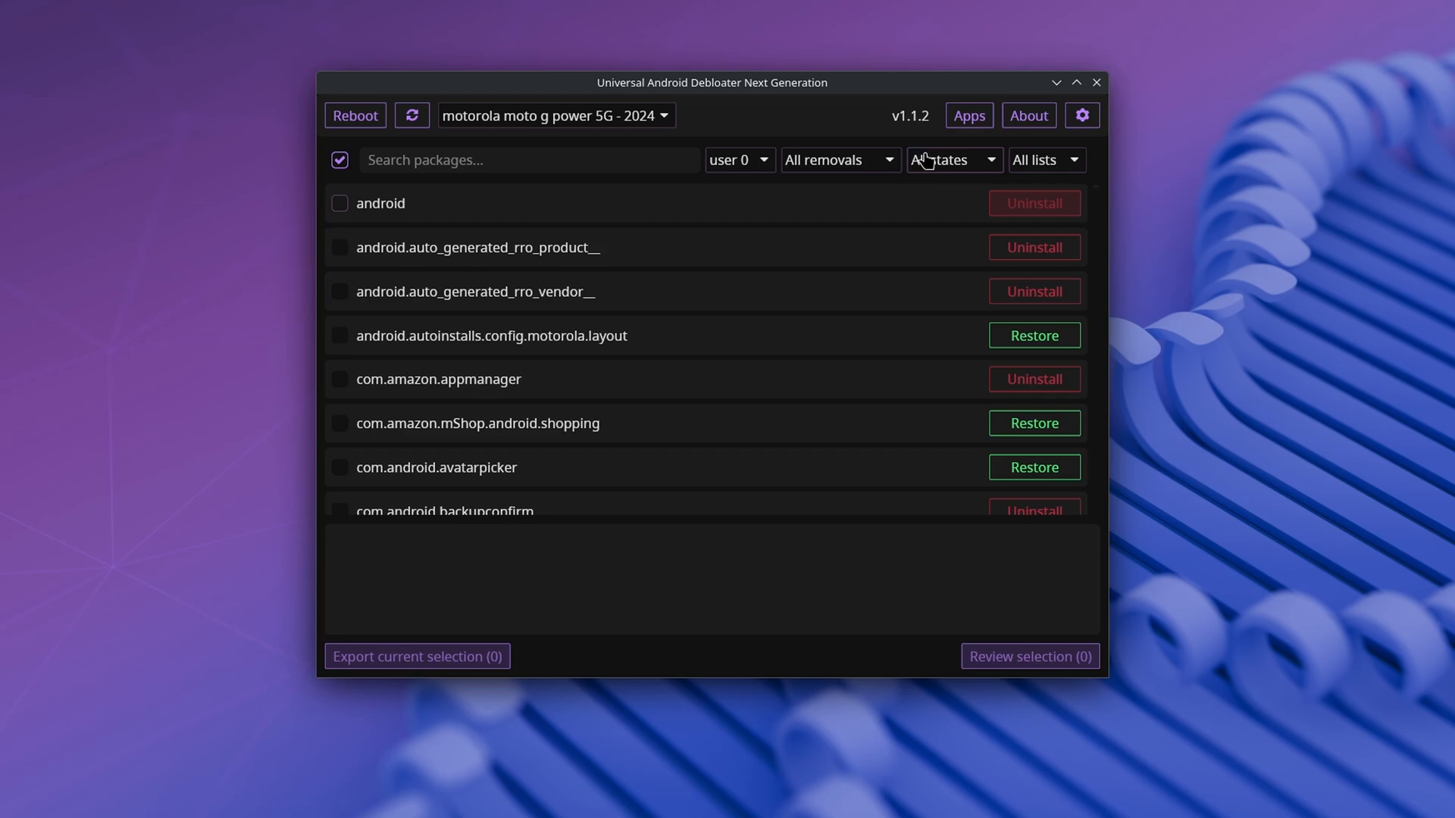
mouse_move(932, 163)
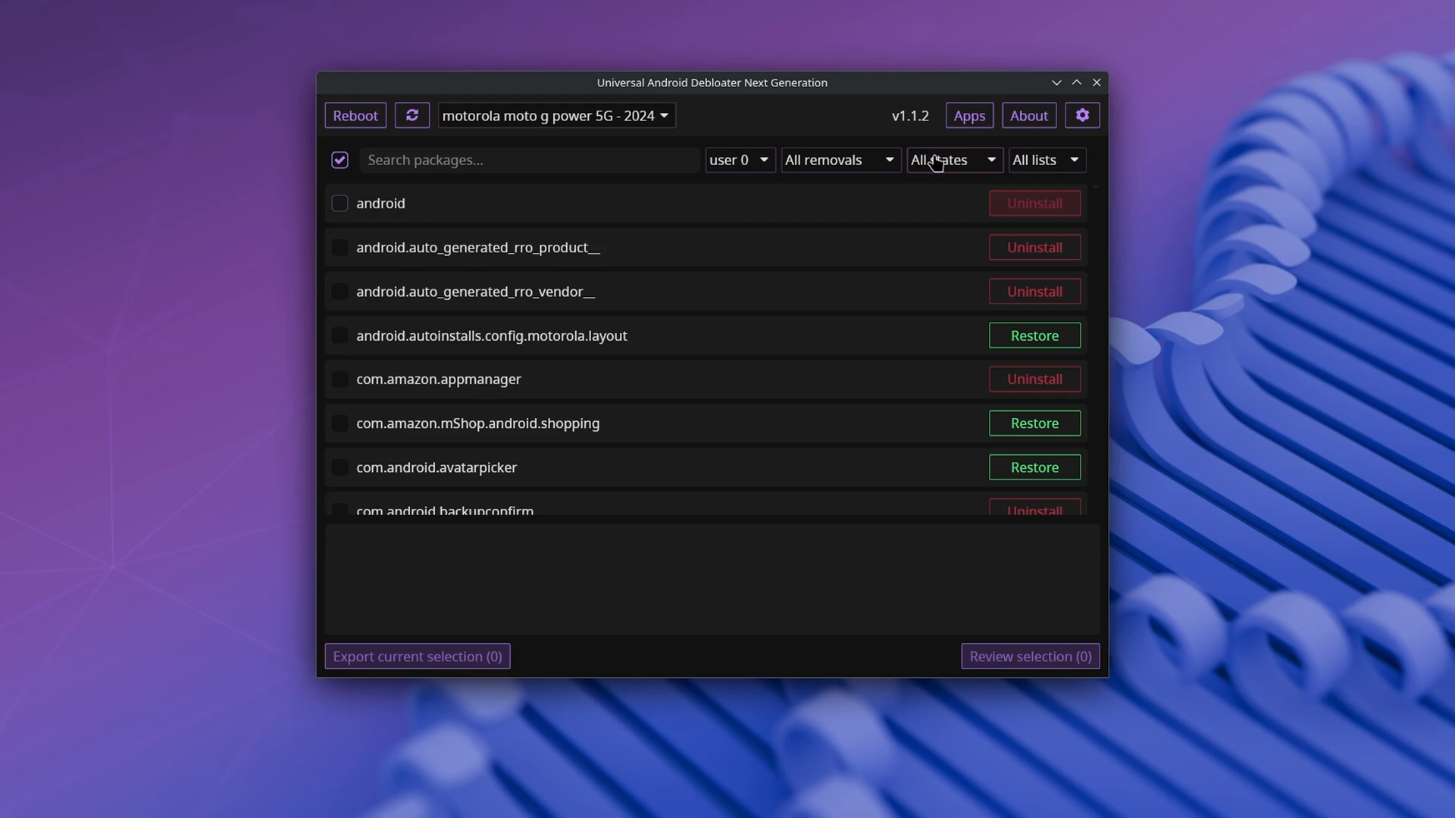
text(g)
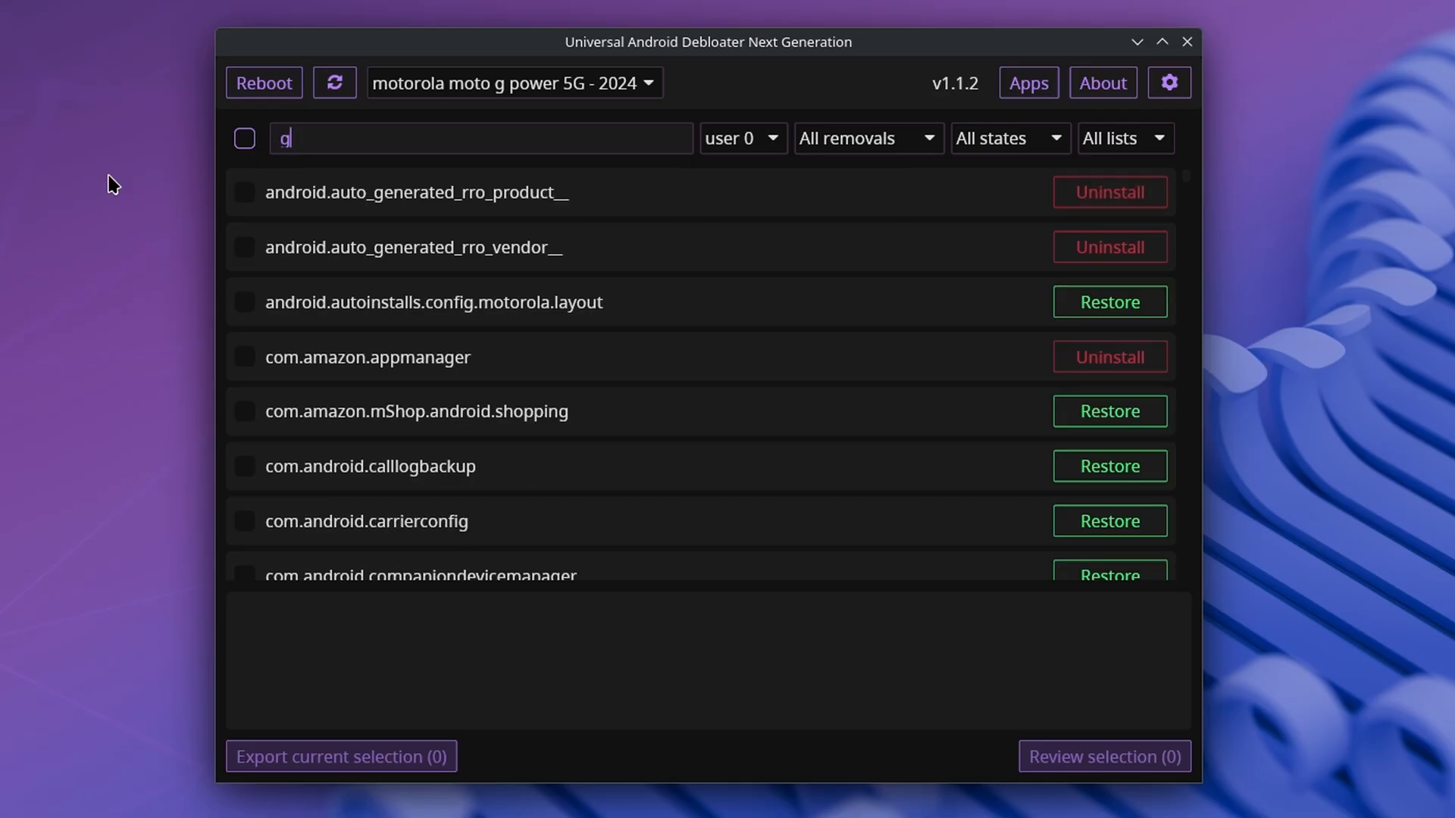
text(sf)
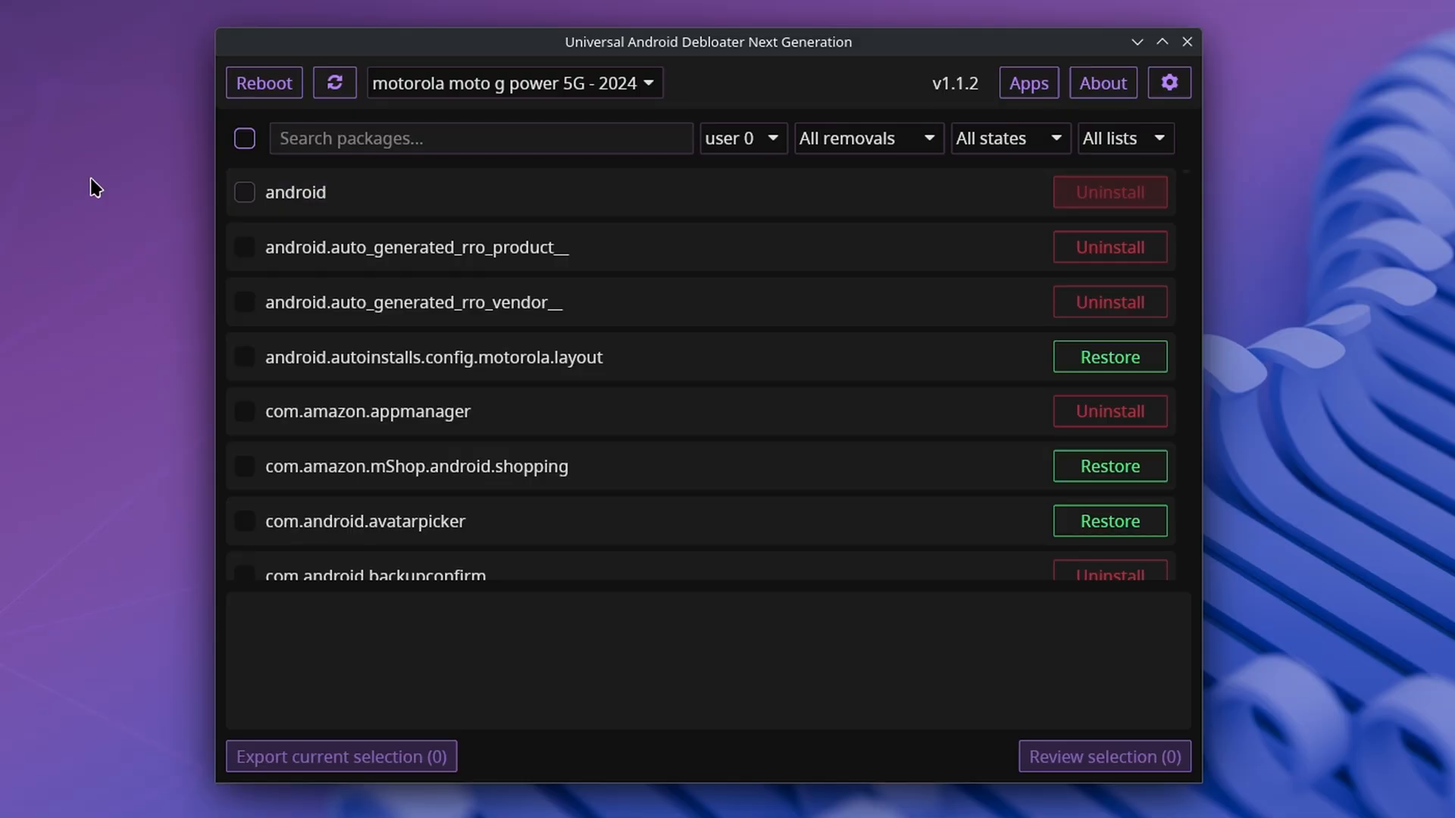
text(gms)
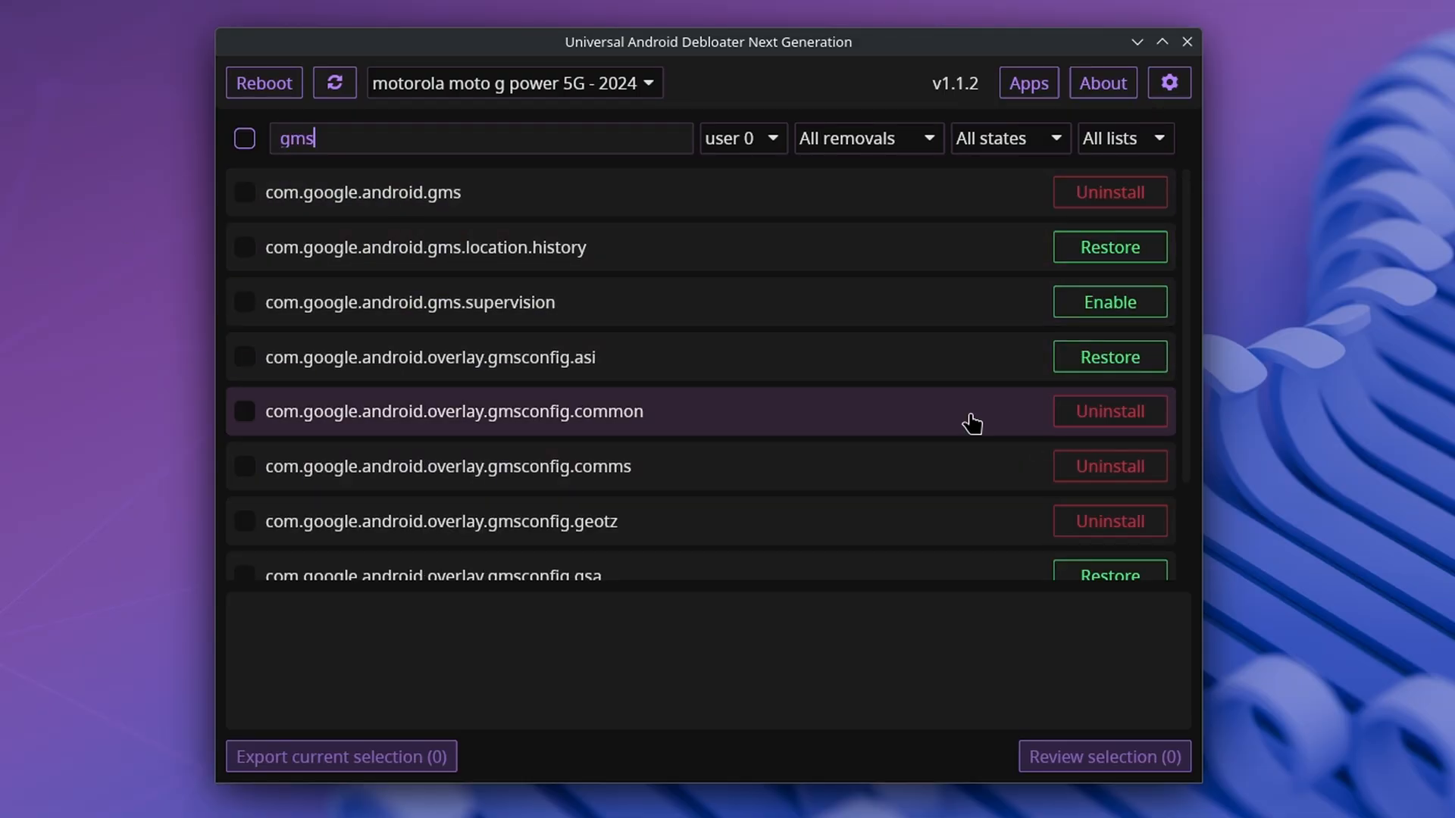
mouse_move(1122, 429)
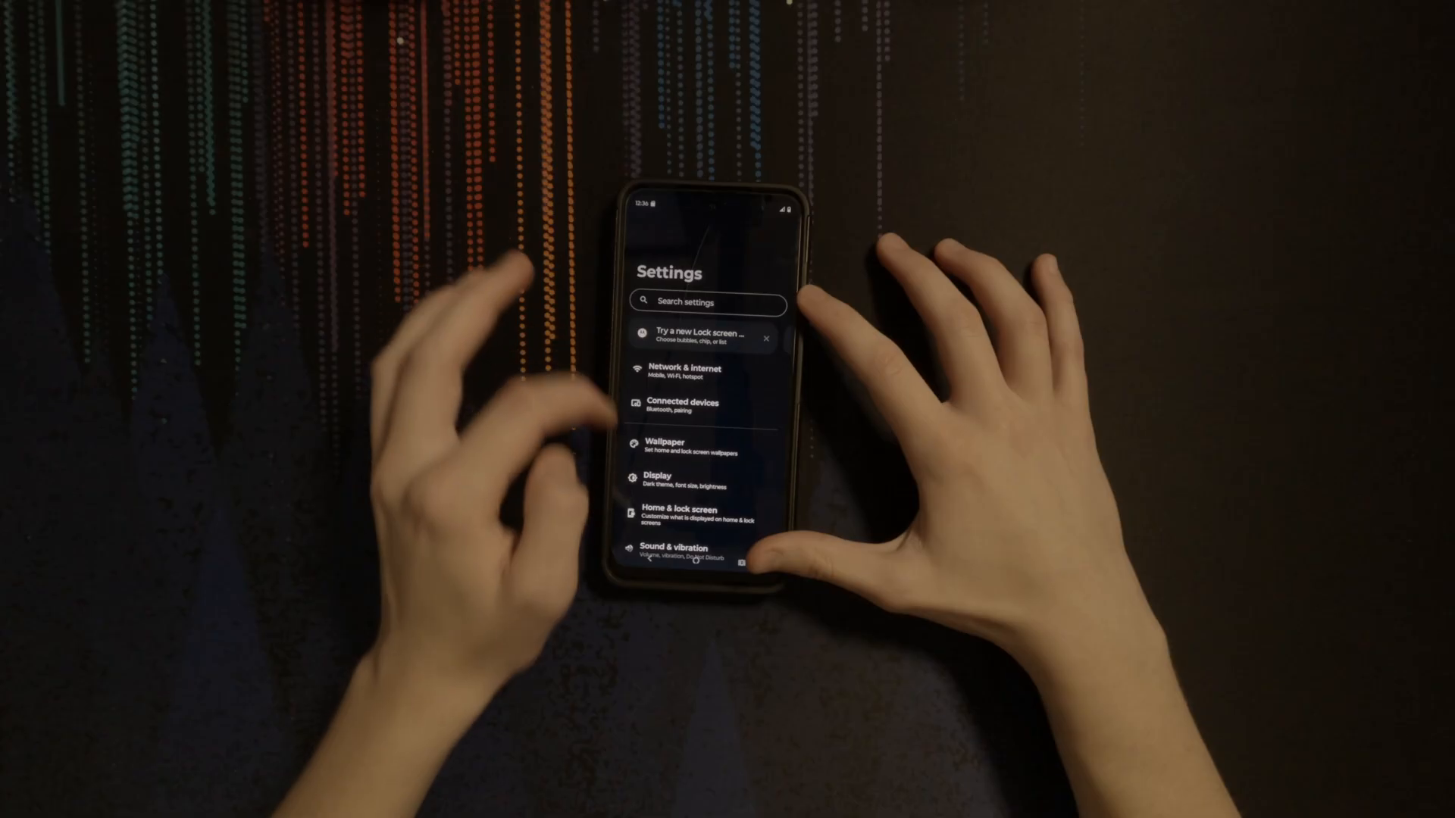
Disable Google Play services from its App info and view its Storage & cache details.
scroll(down, 3)
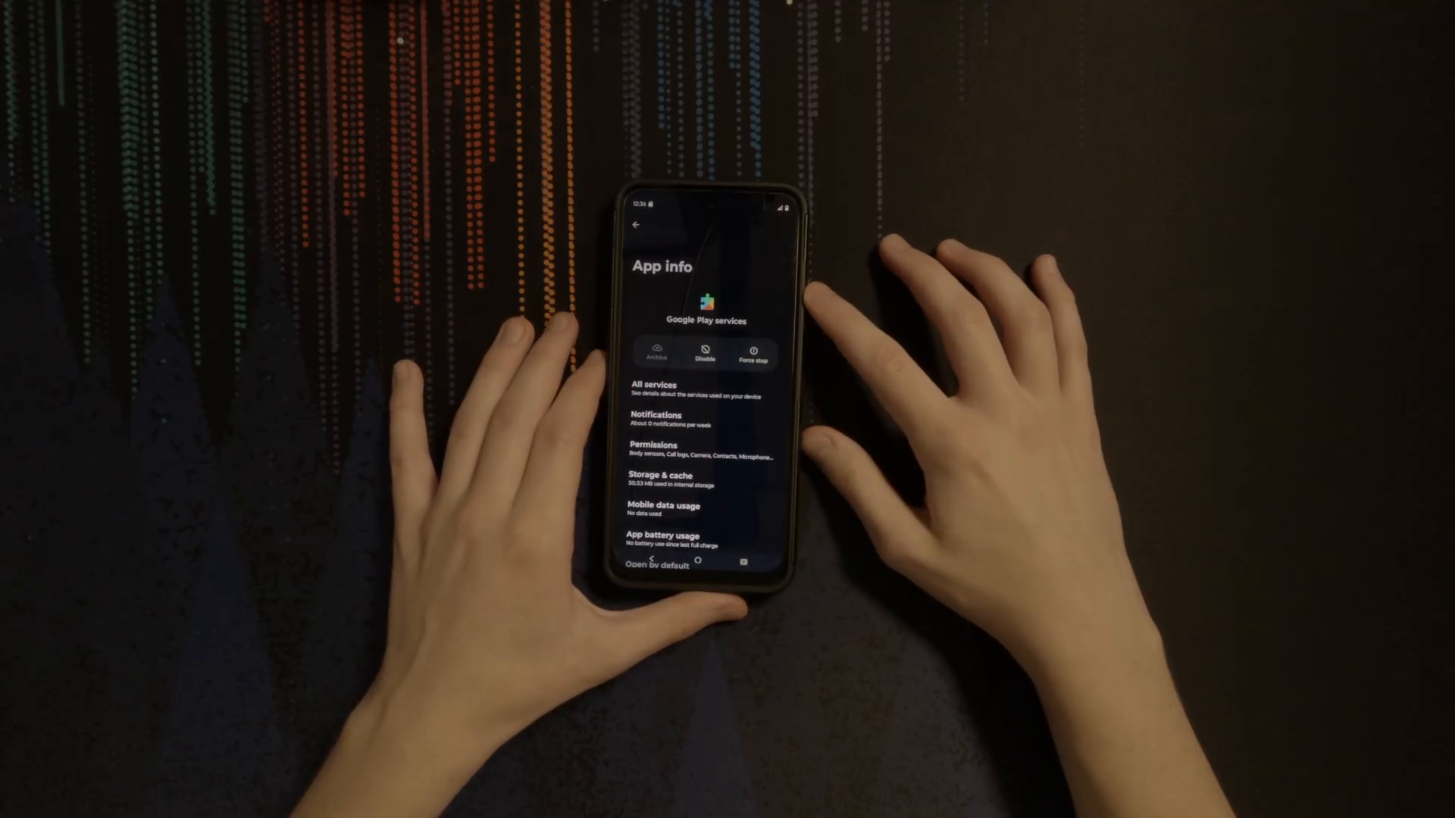
click(704, 355)
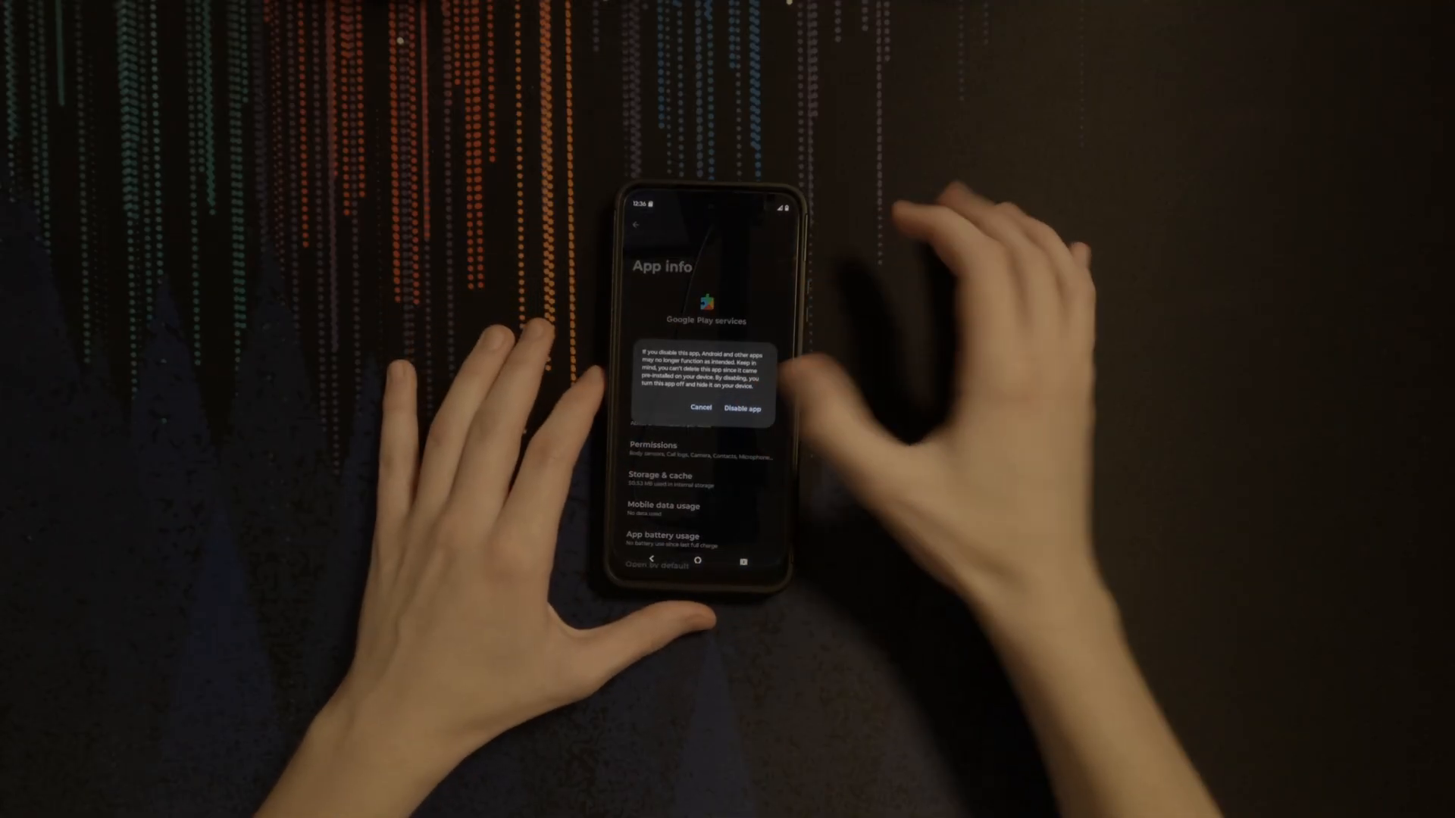
click(700, 410)
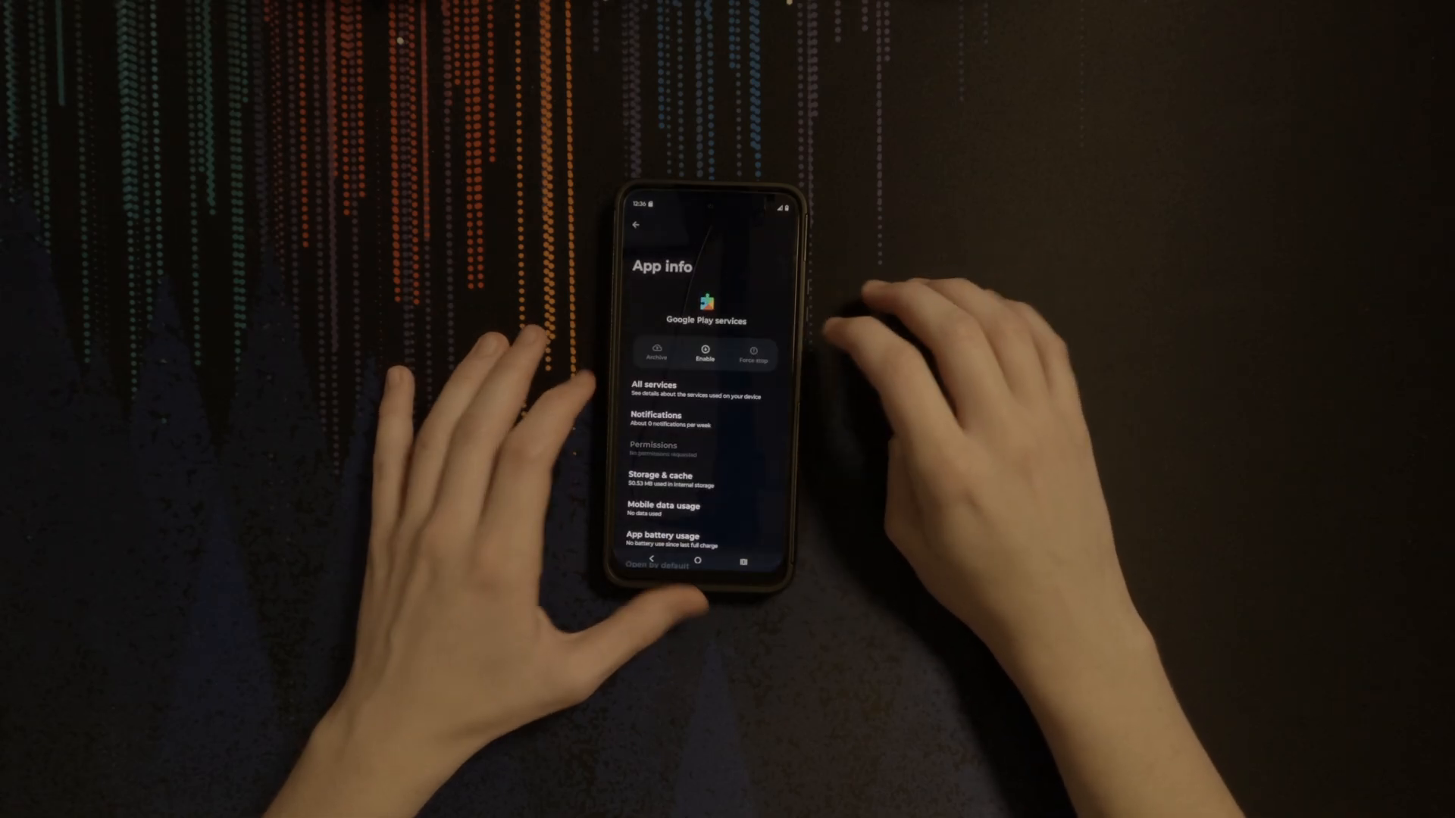
click(667, 480)
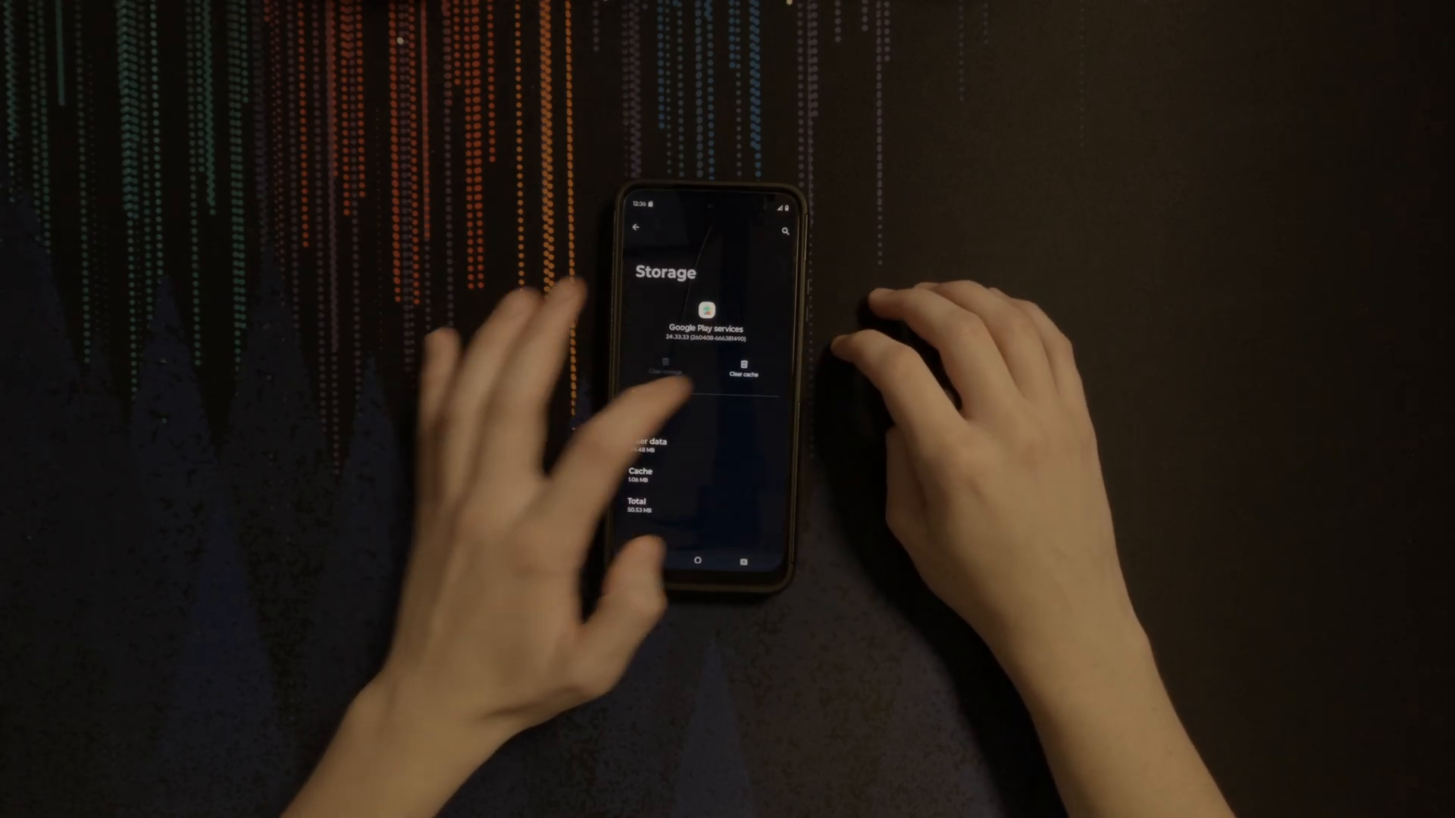
click(637, 231)
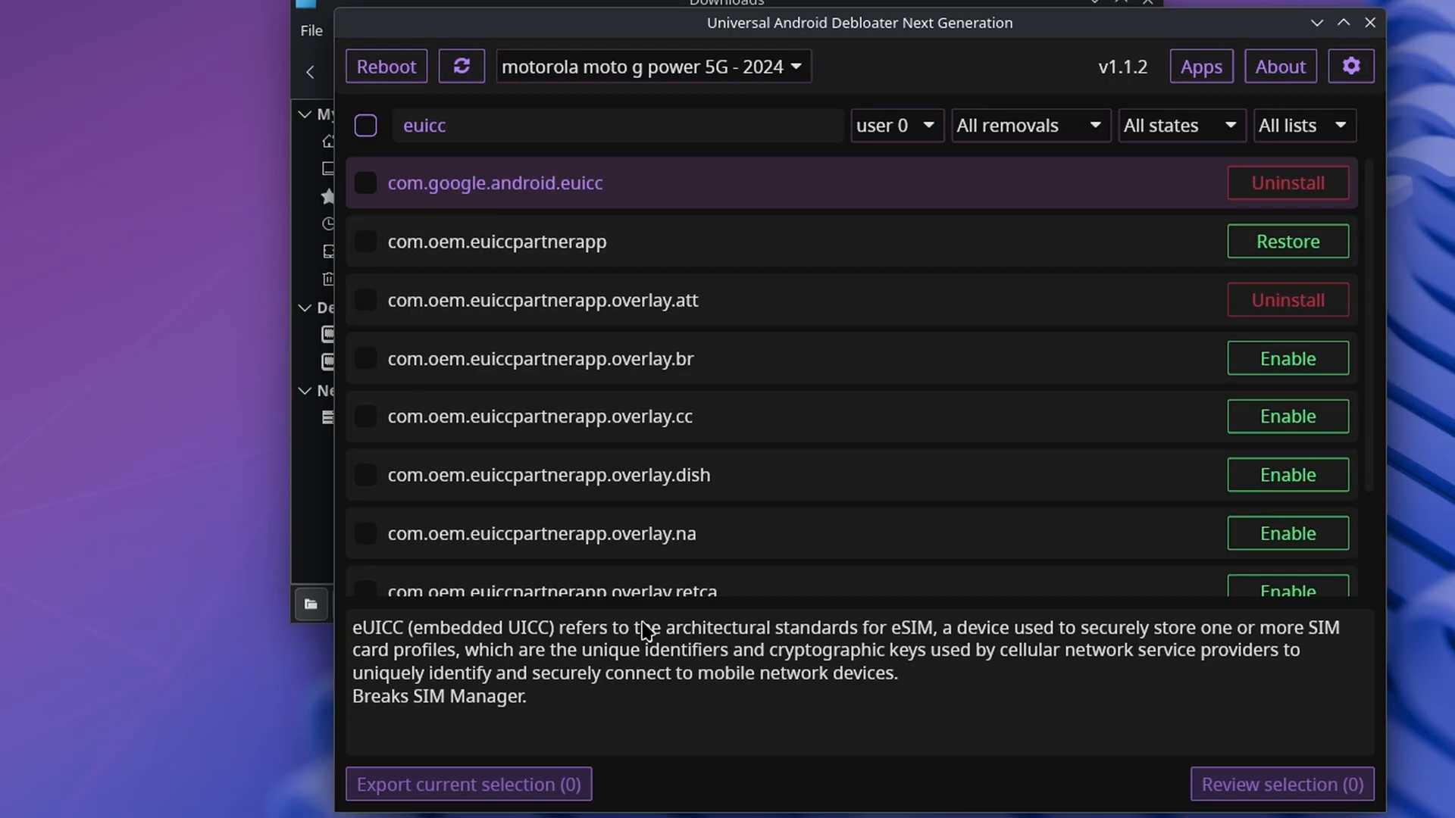
Find com.android.vending, tick it and uninstall the Play Store package.
click(1287, 183)
text(vendi)
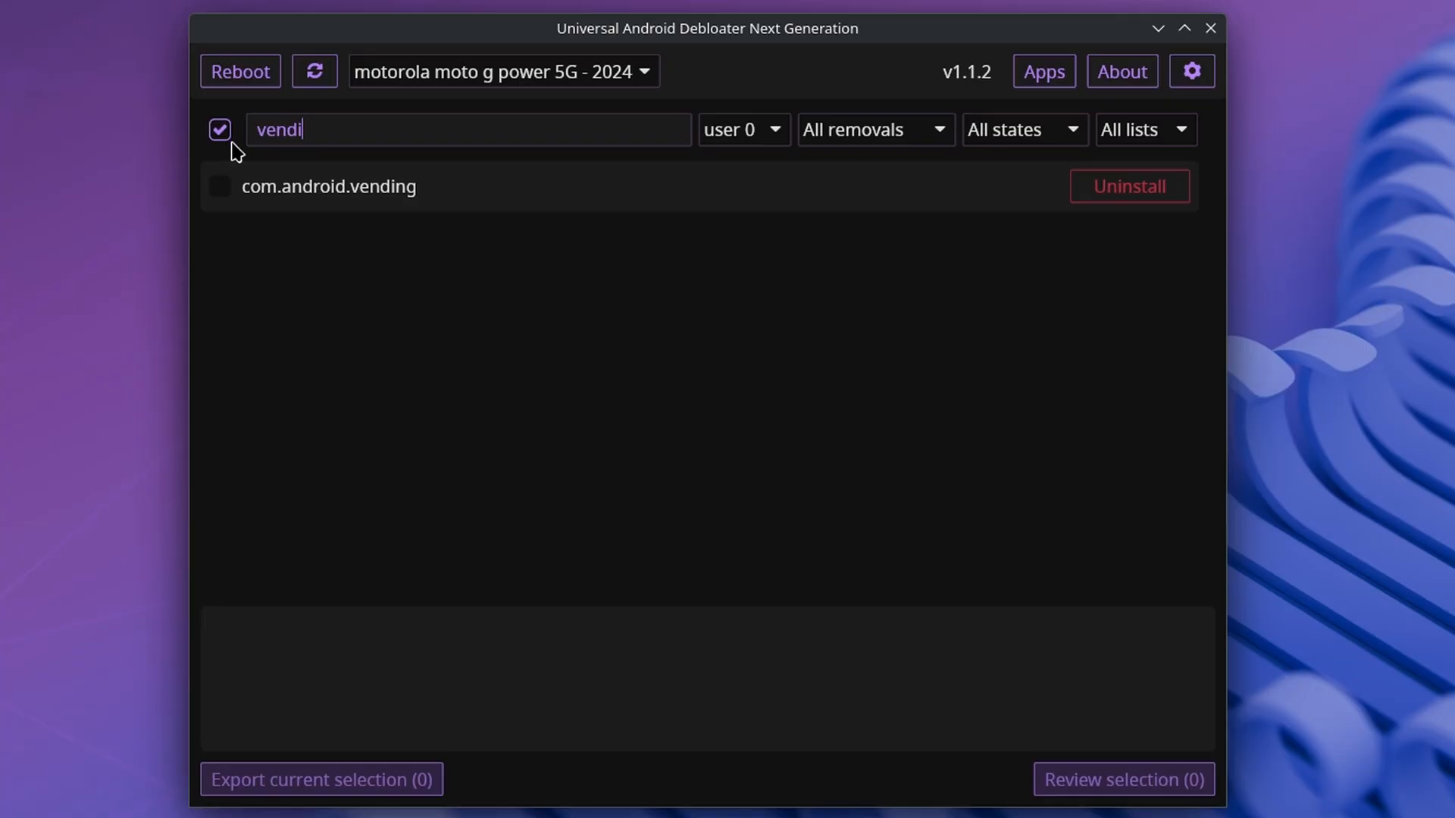
click(218, 187)
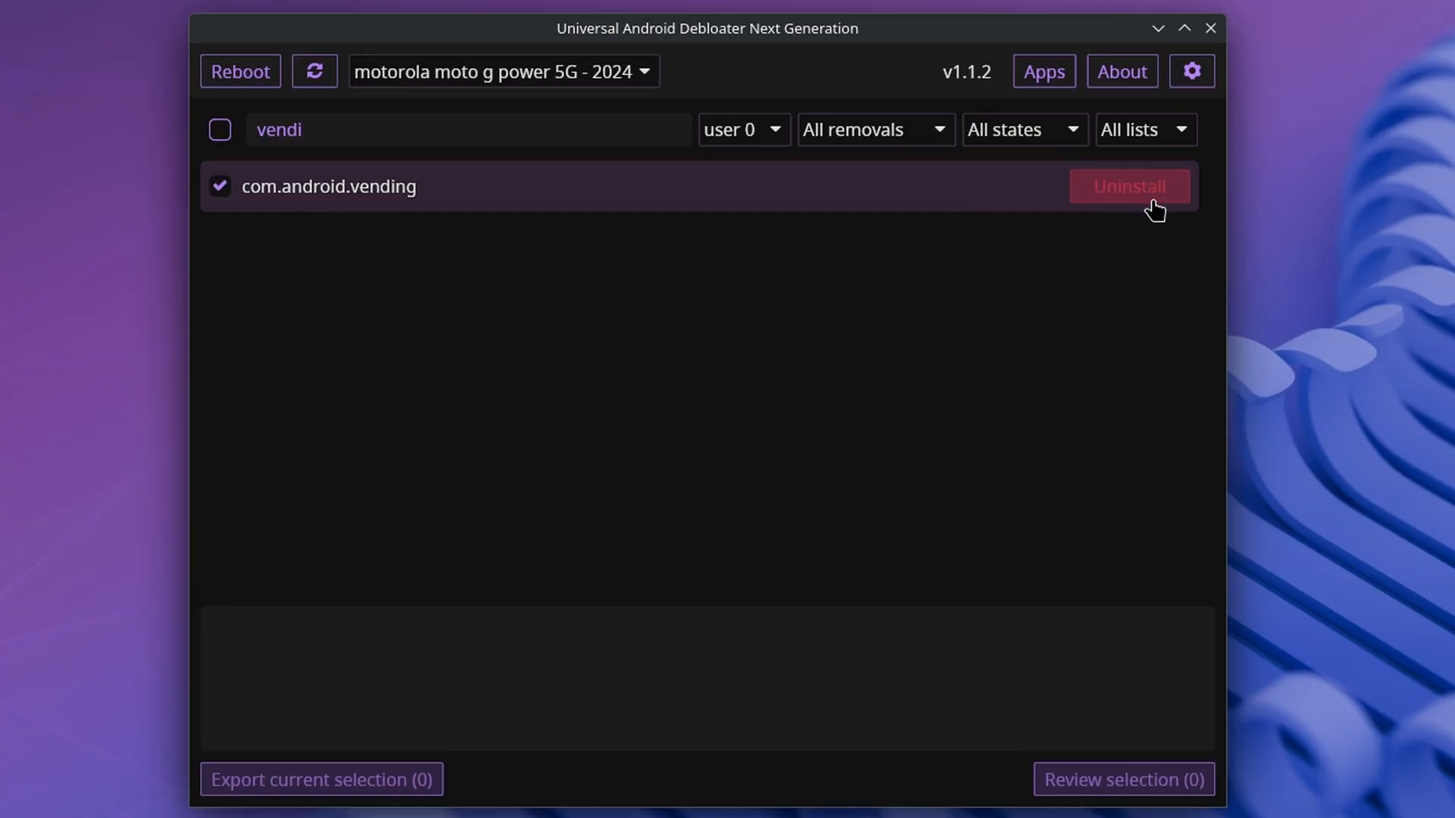
click(1130, 186)
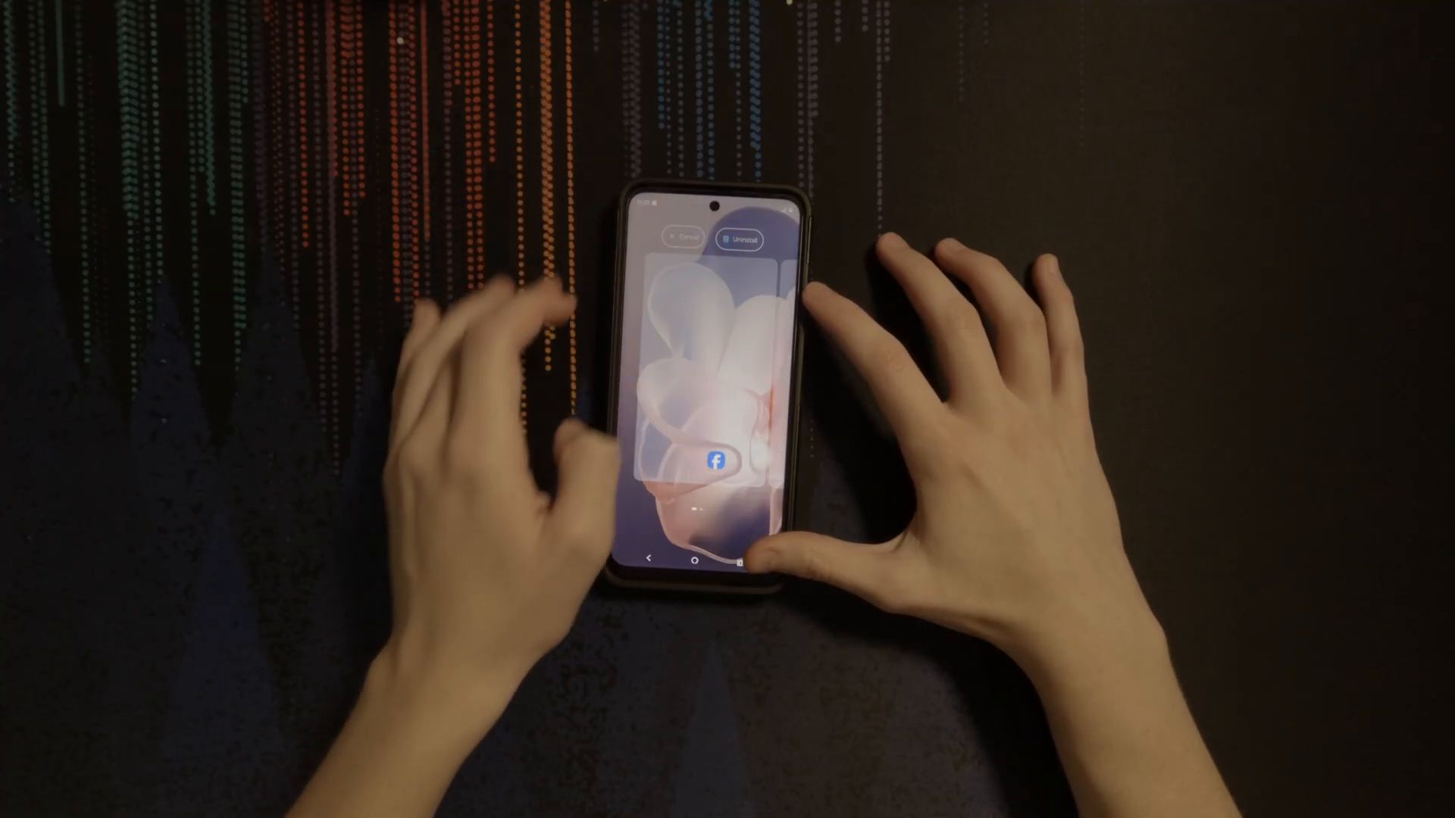
Remove Facebook on the phone, uninstall com.cricketwireless.thescoop, then clear the search to list all packages.
click(738, 241)
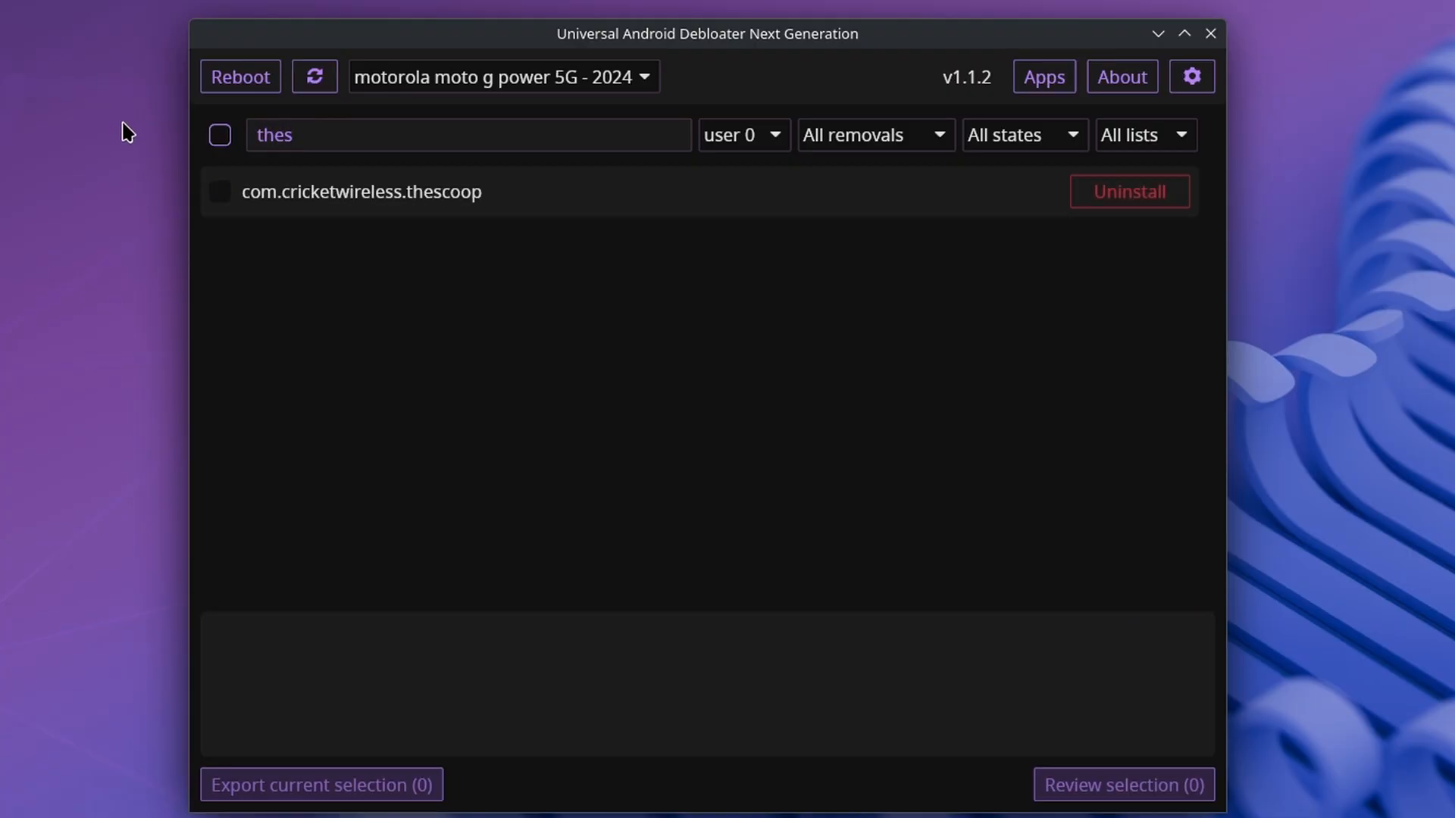
click(1127, 191)
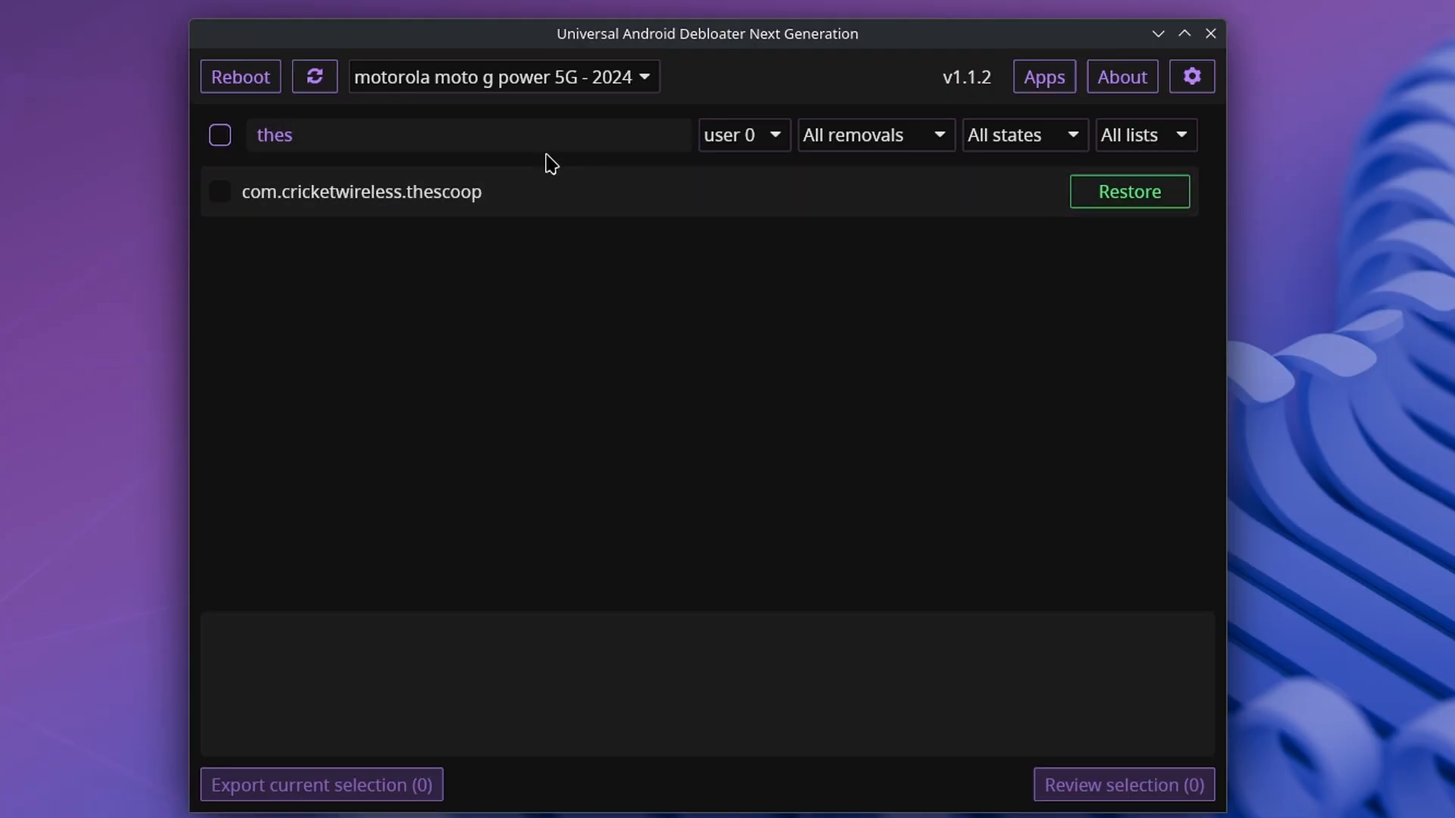
text(mizmo)
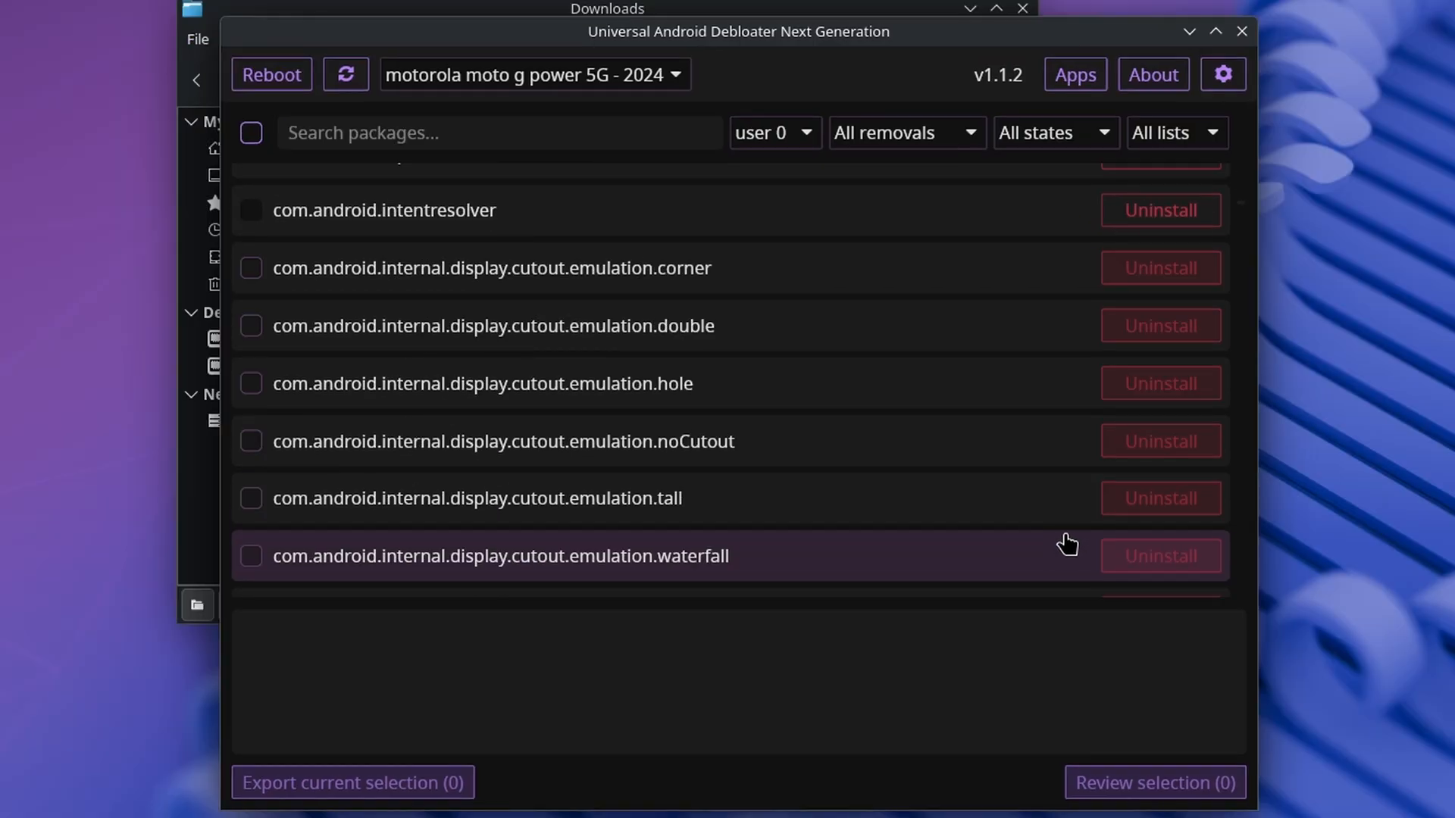
click(1223, 74)
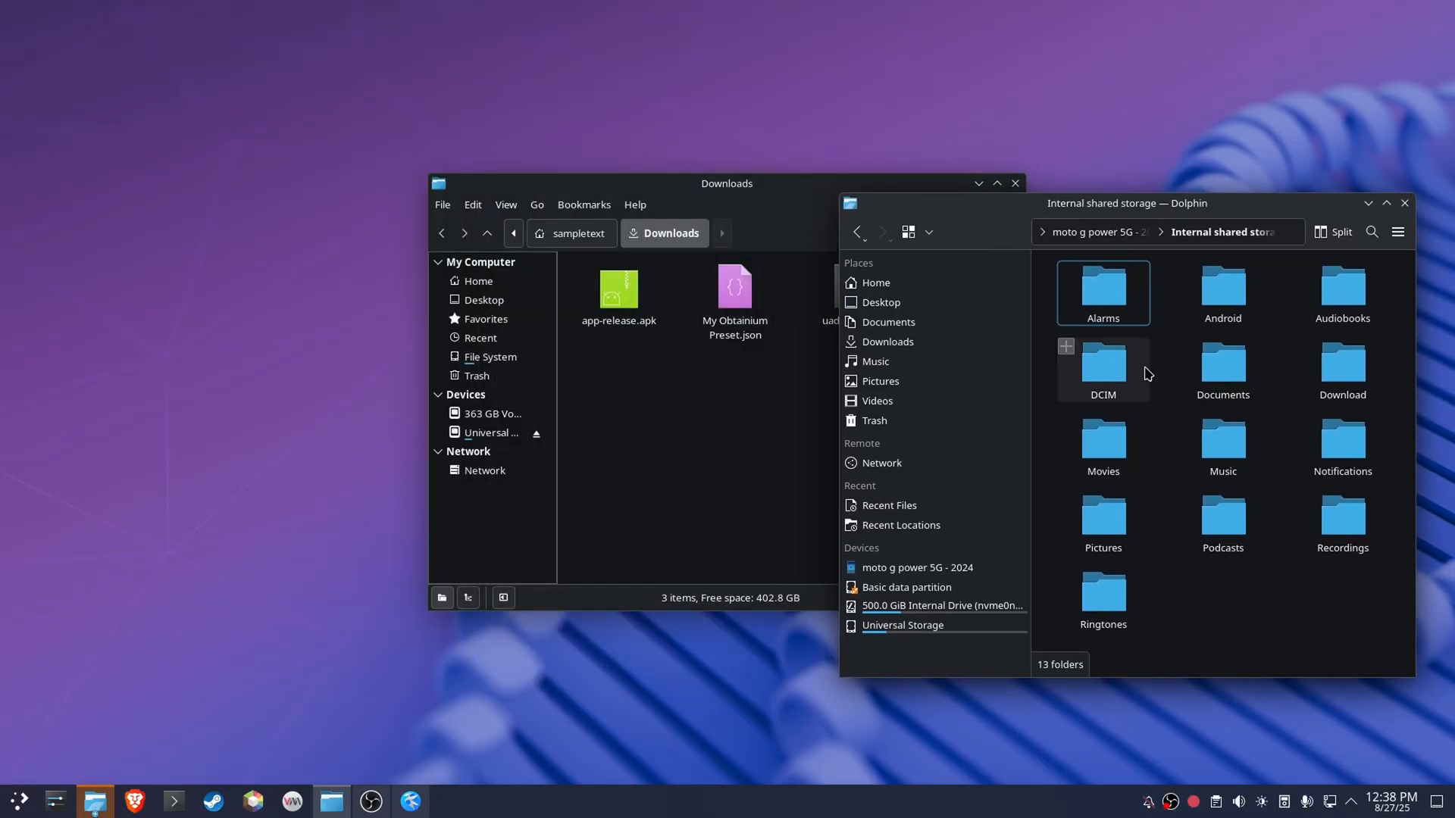
double_click(1341, 363)
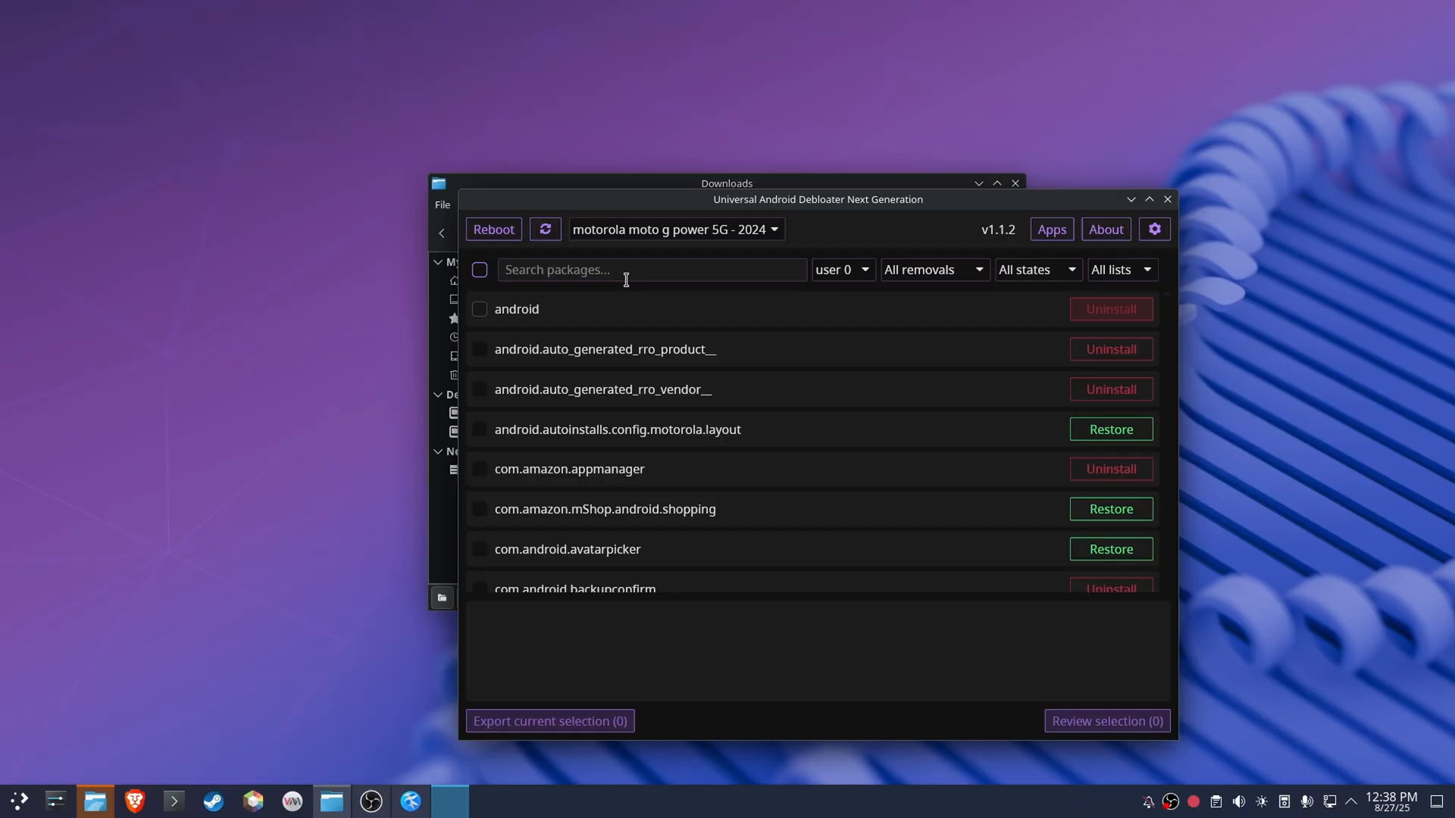
Search 'files' and show the description of com.google.android.apps.nbu.files.
text(files)
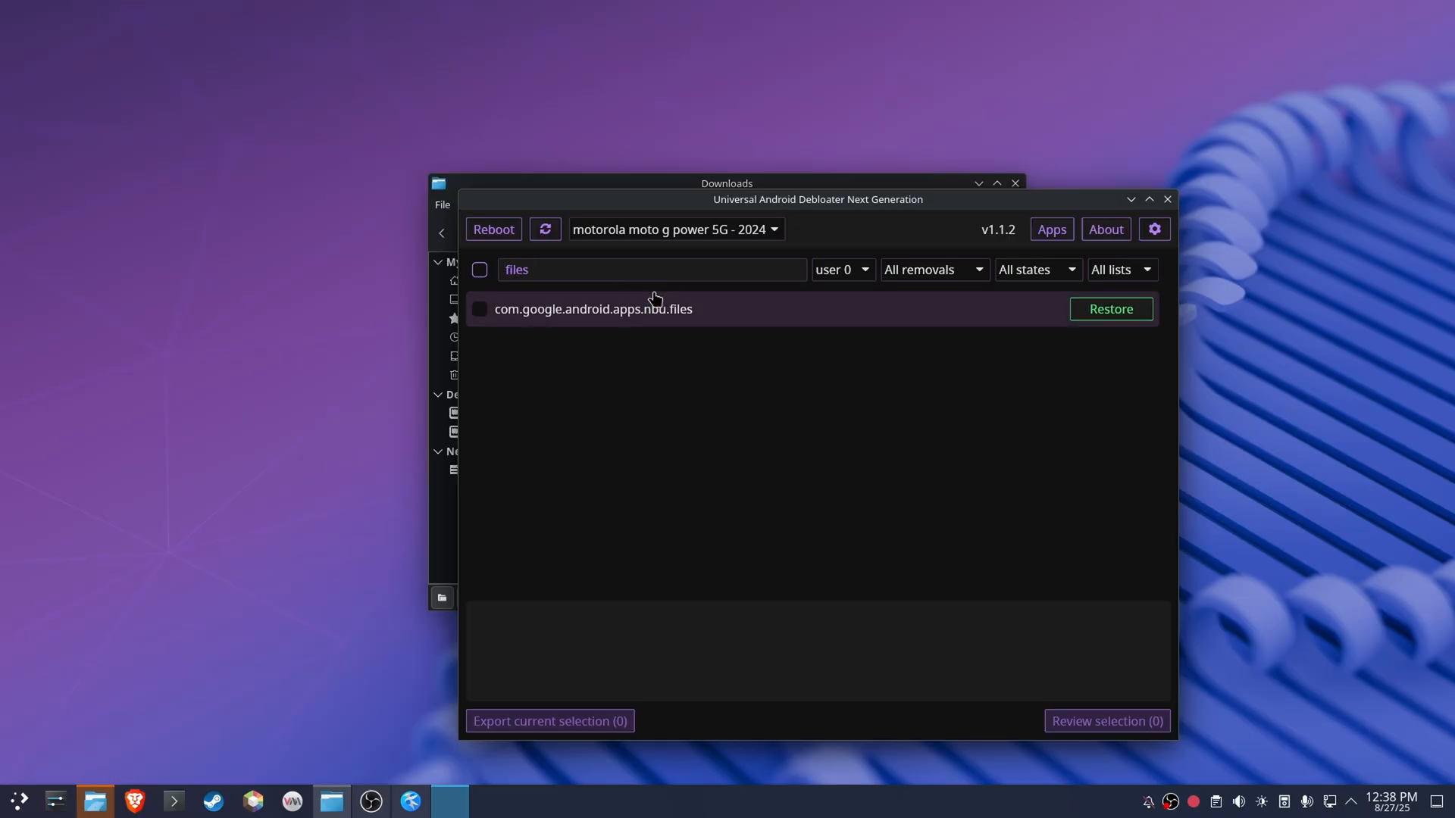
click(593, 309)
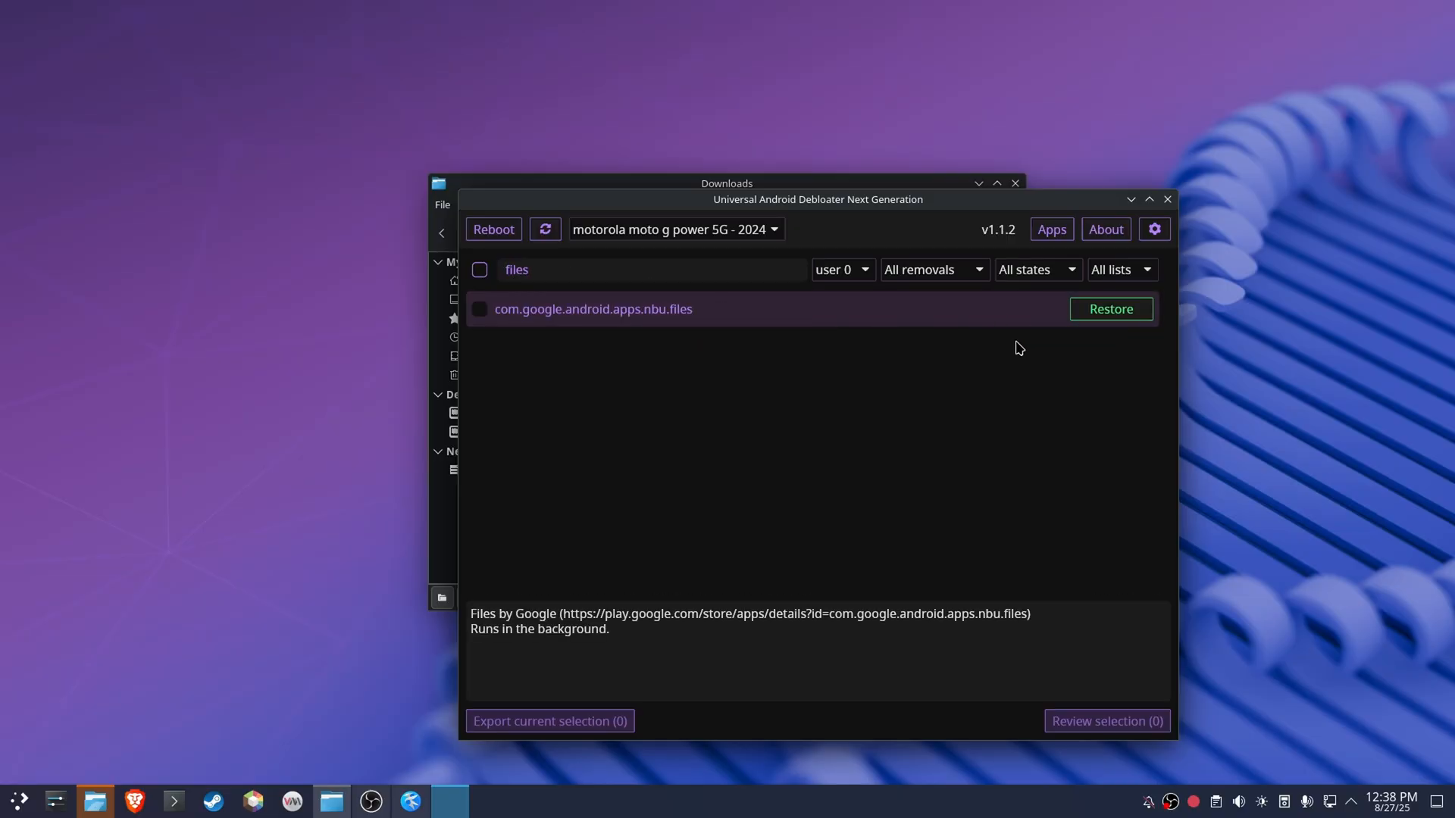